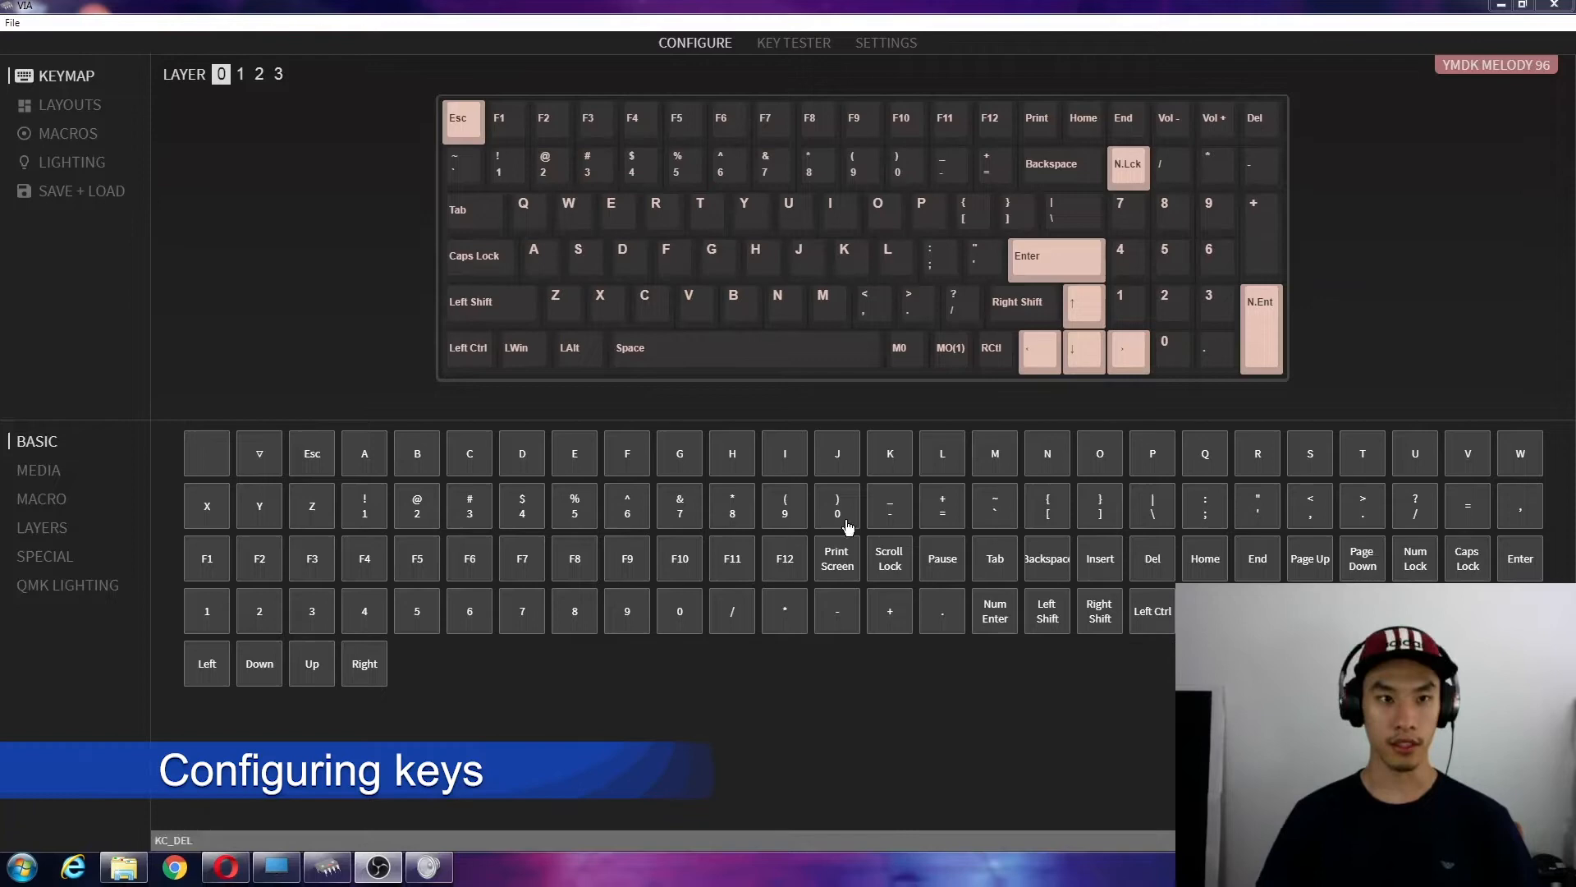
mouse_move(680, 79)
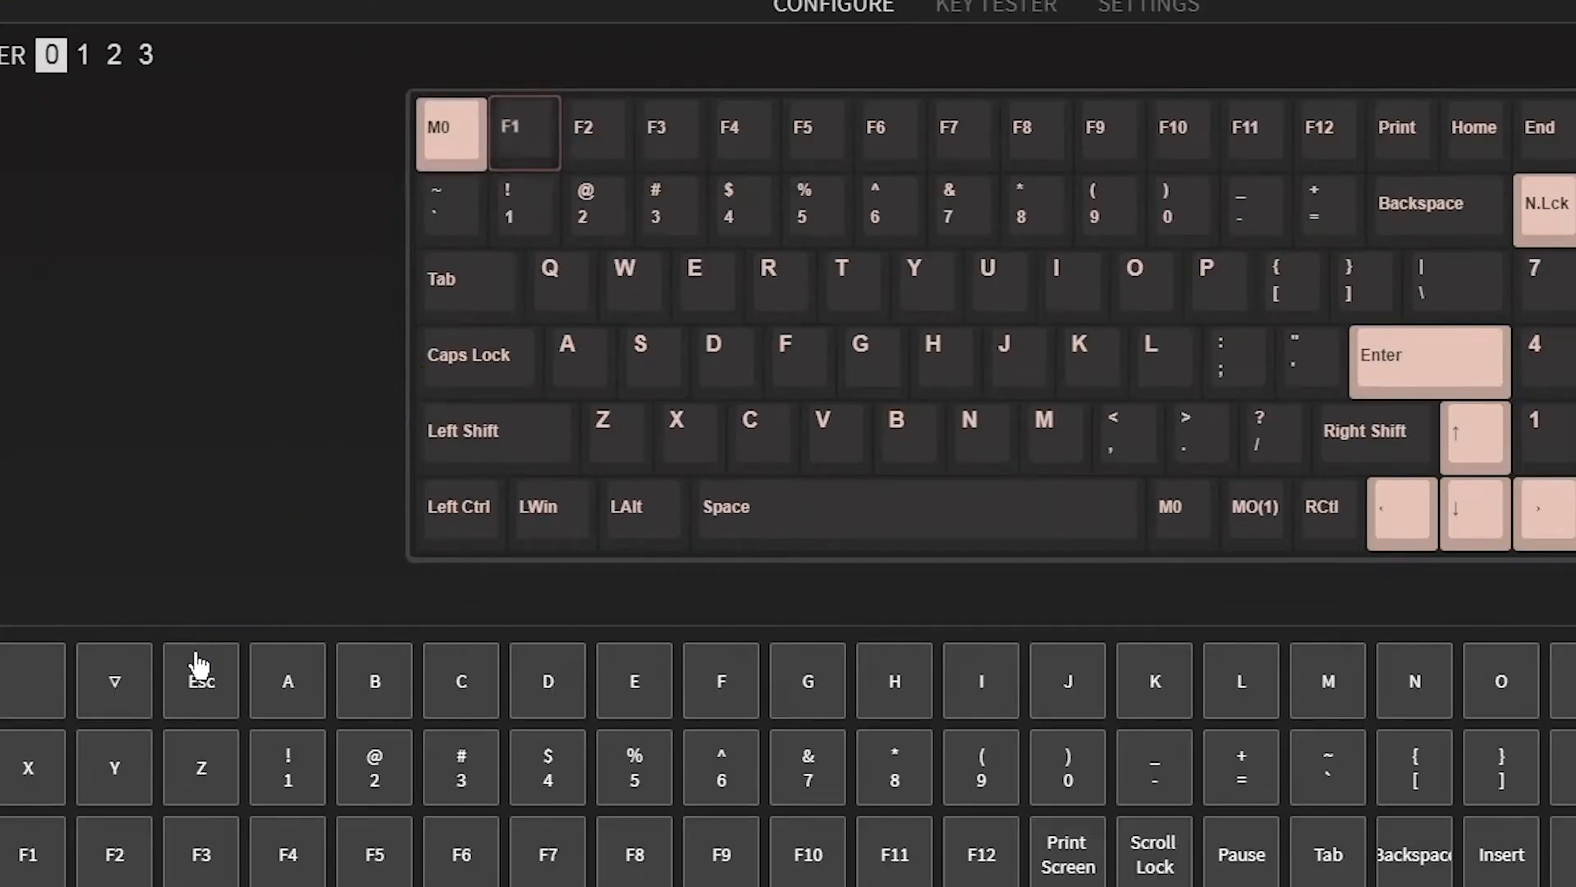
Assign macro M0 to the Esc key on layer 0 and open the macro editor.
left_click(201, 680)
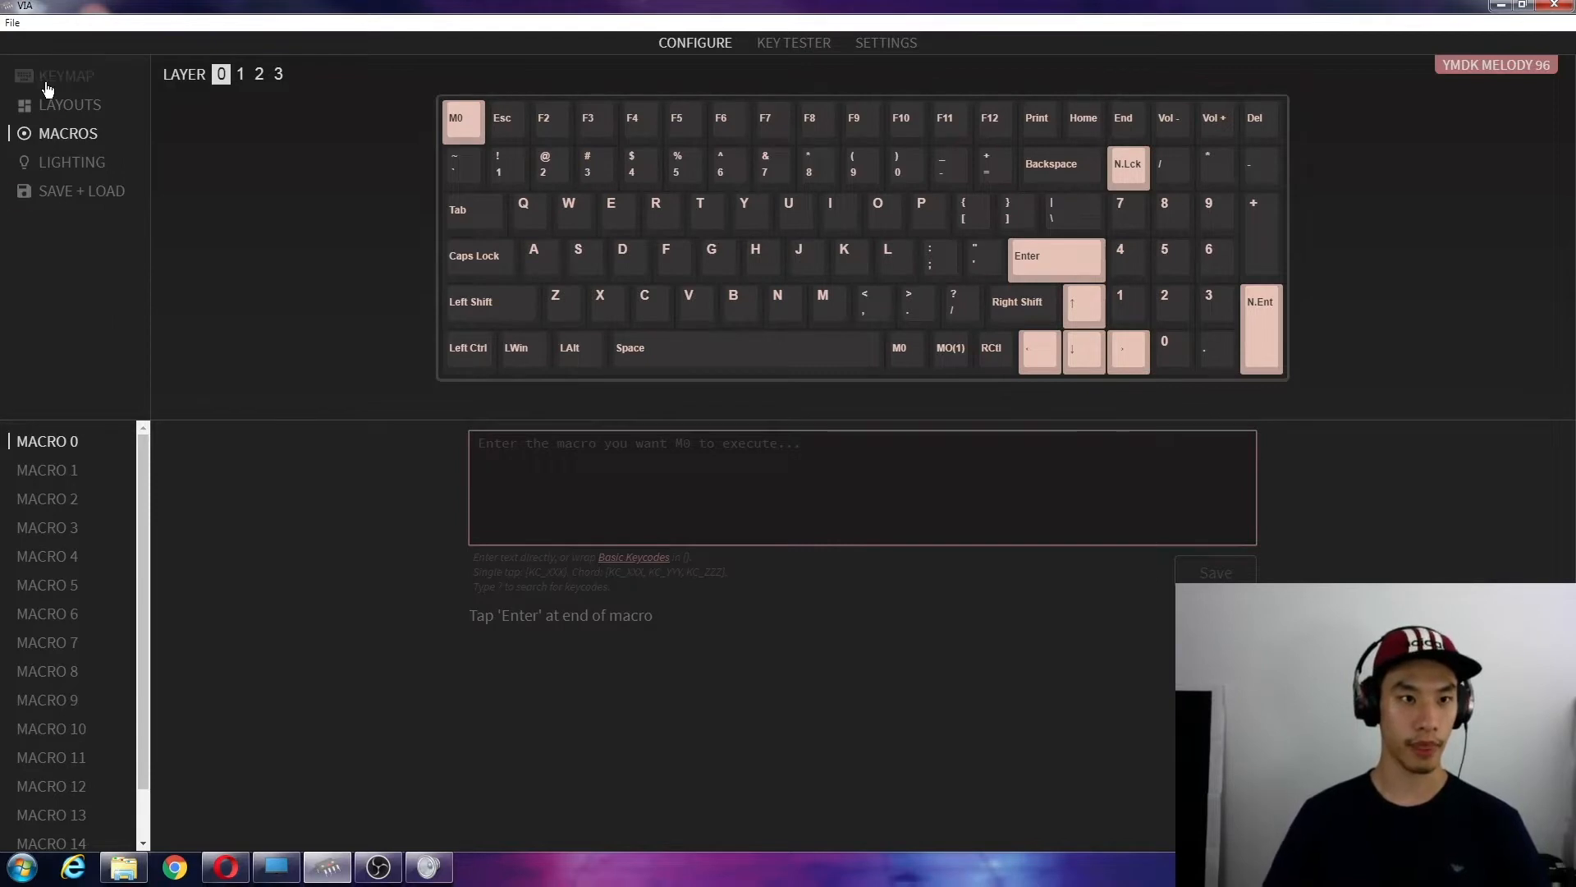
Review the BASIC keycodes, return to the macro 0 editor, and bring up Google's search page.
left_click(64, 75)
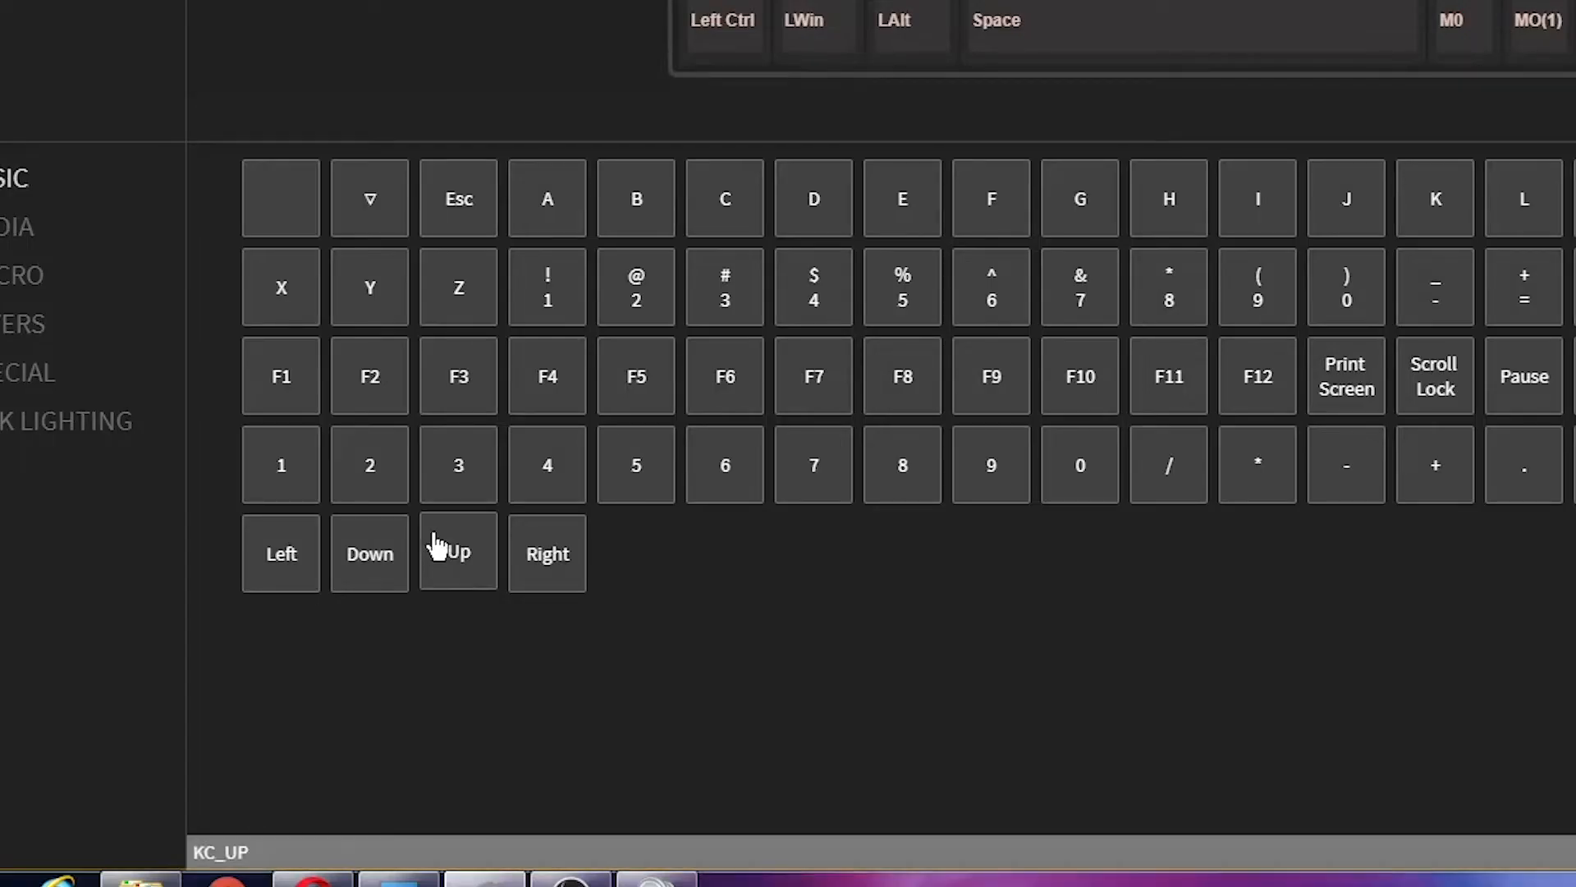
mouse_move(797, 496)
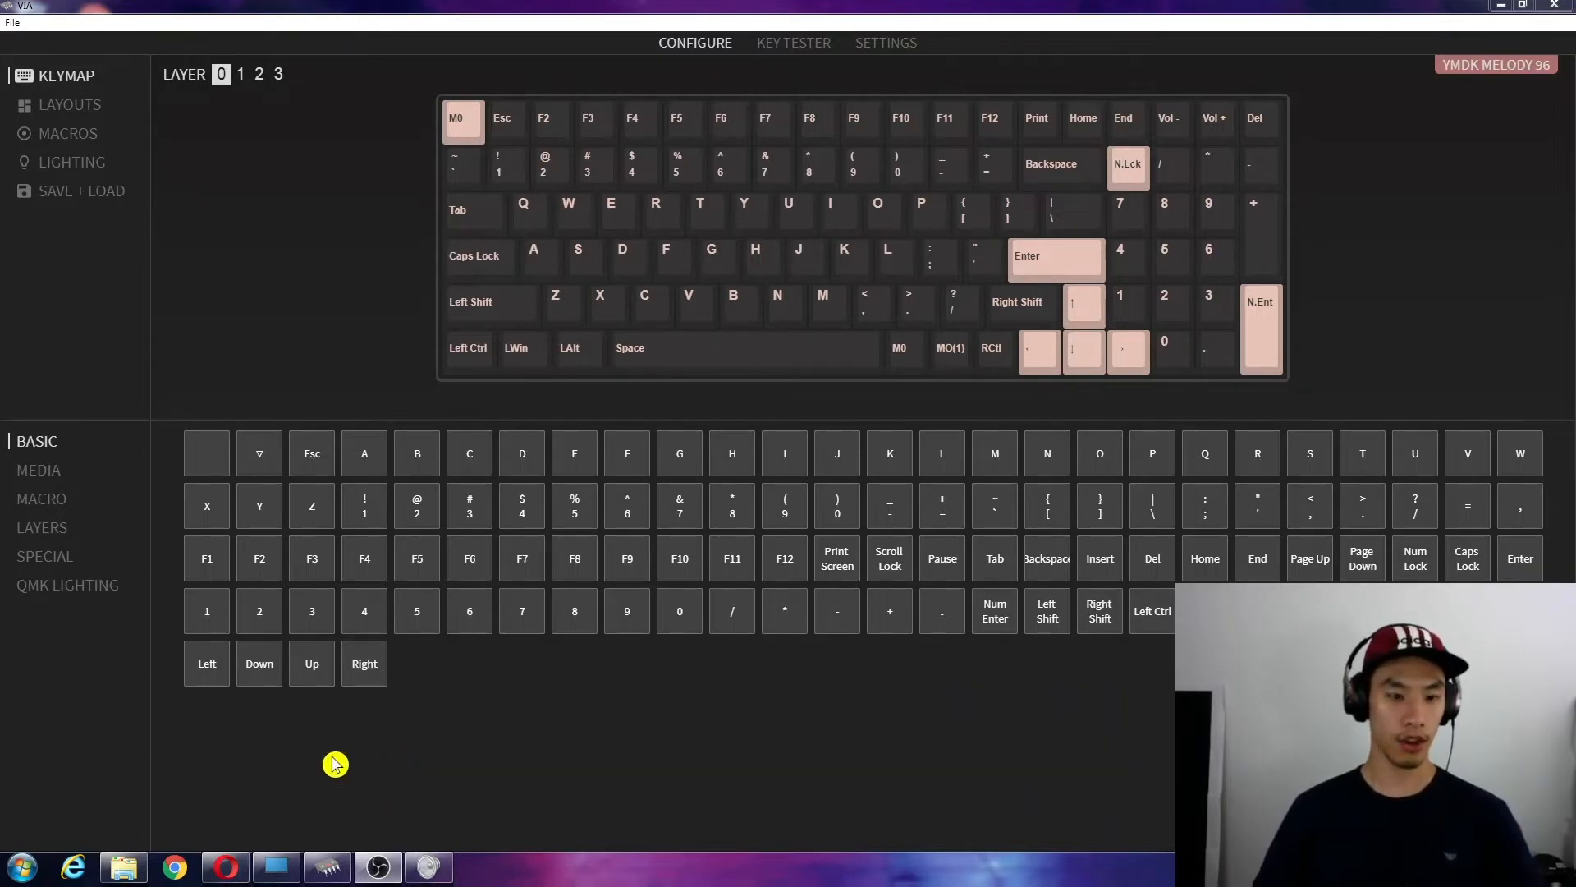
mouse_move(233, 801)
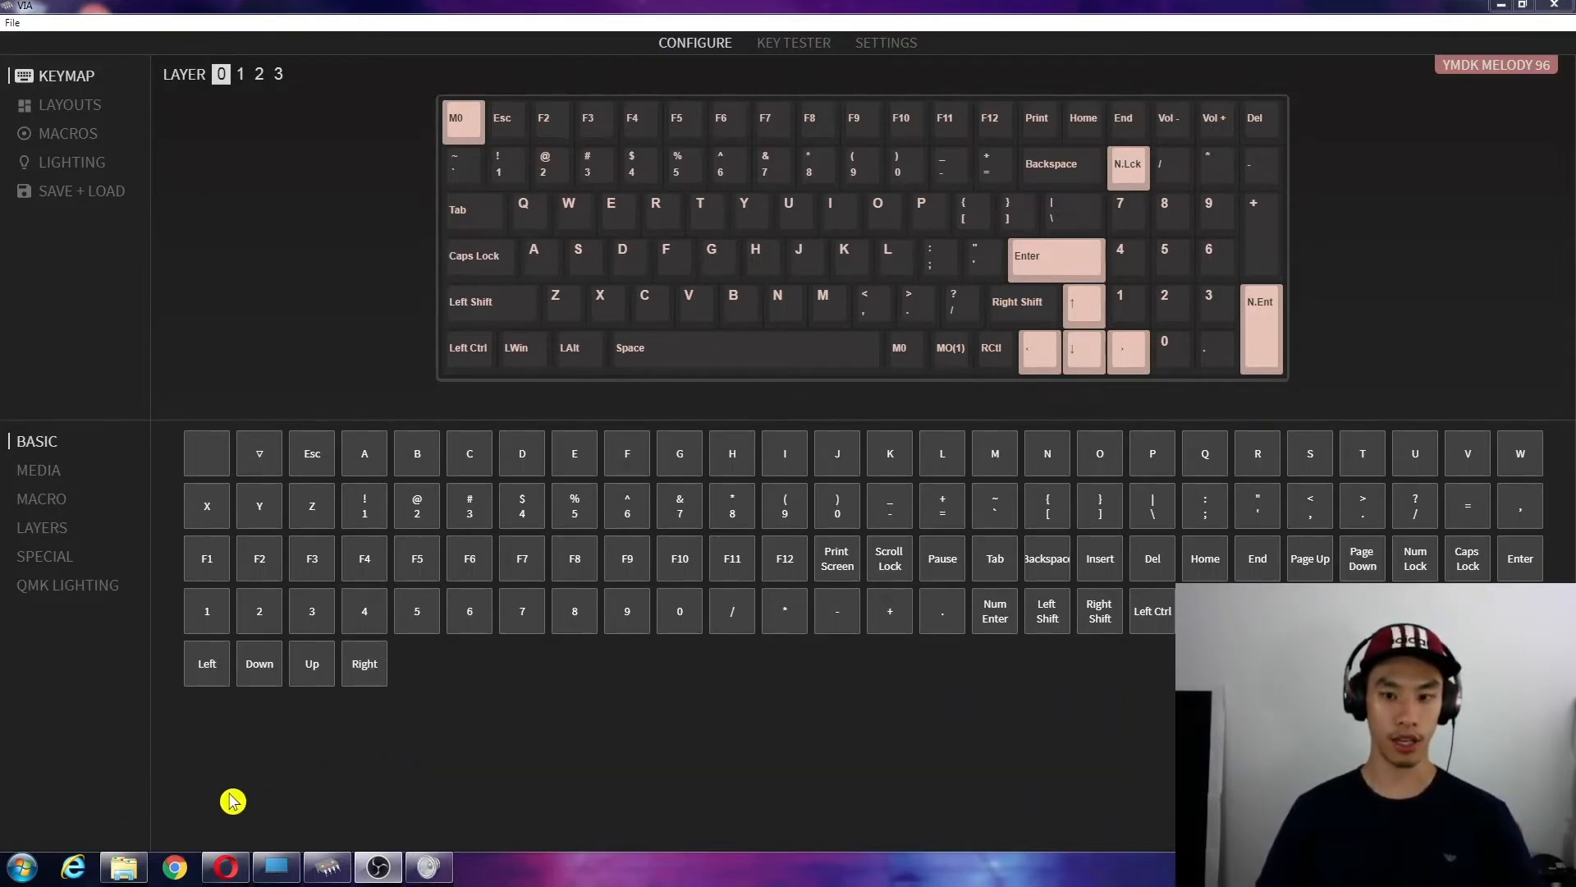
mouse_move(1152, 610)
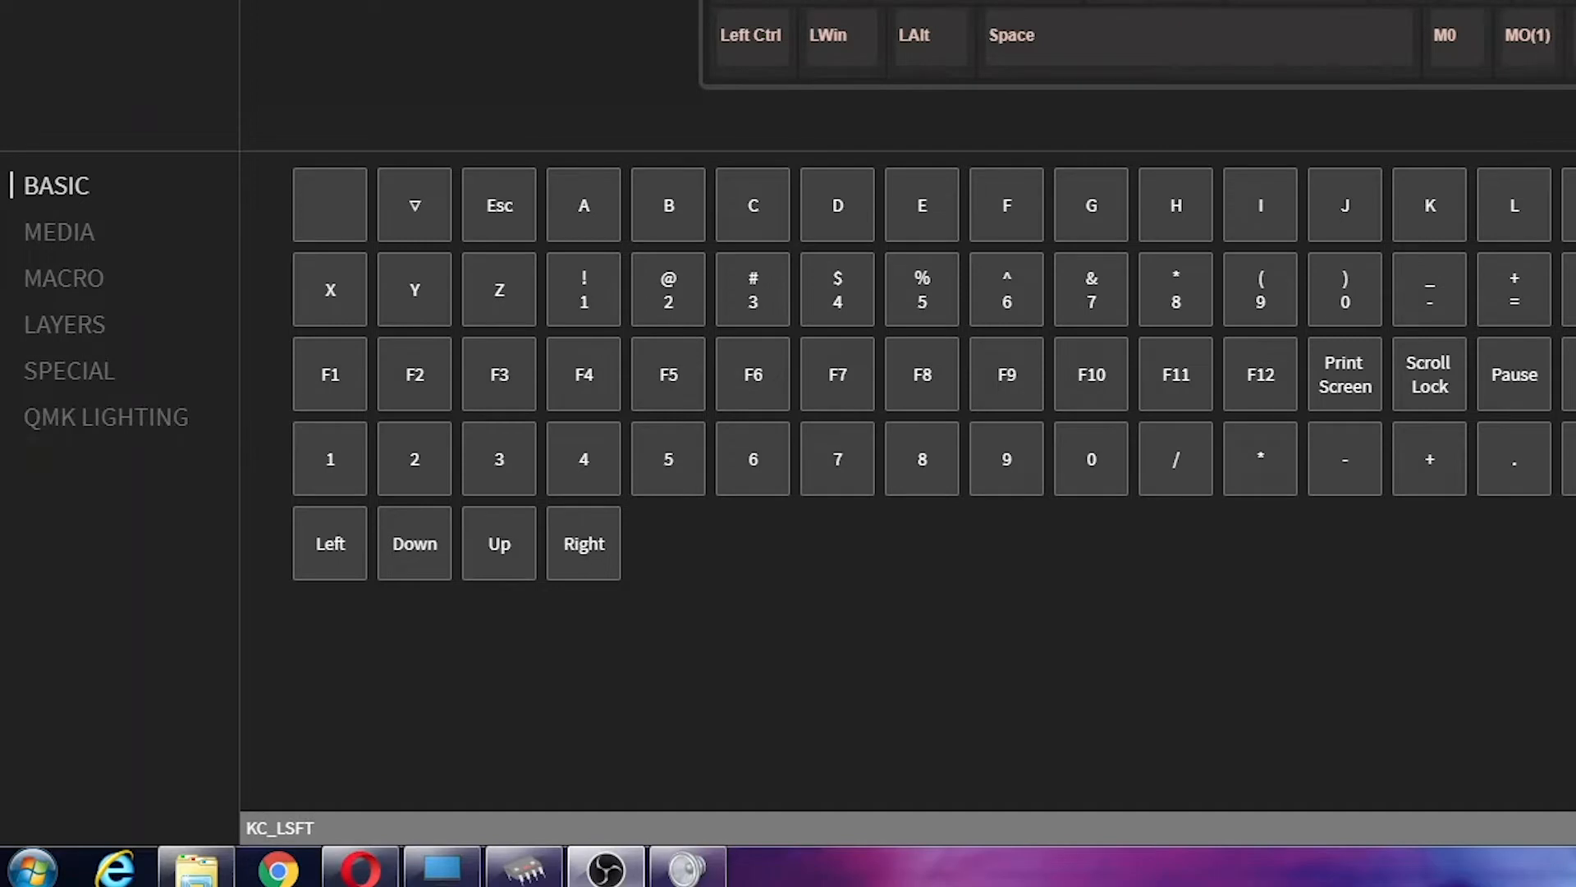
left_click(498, 205)
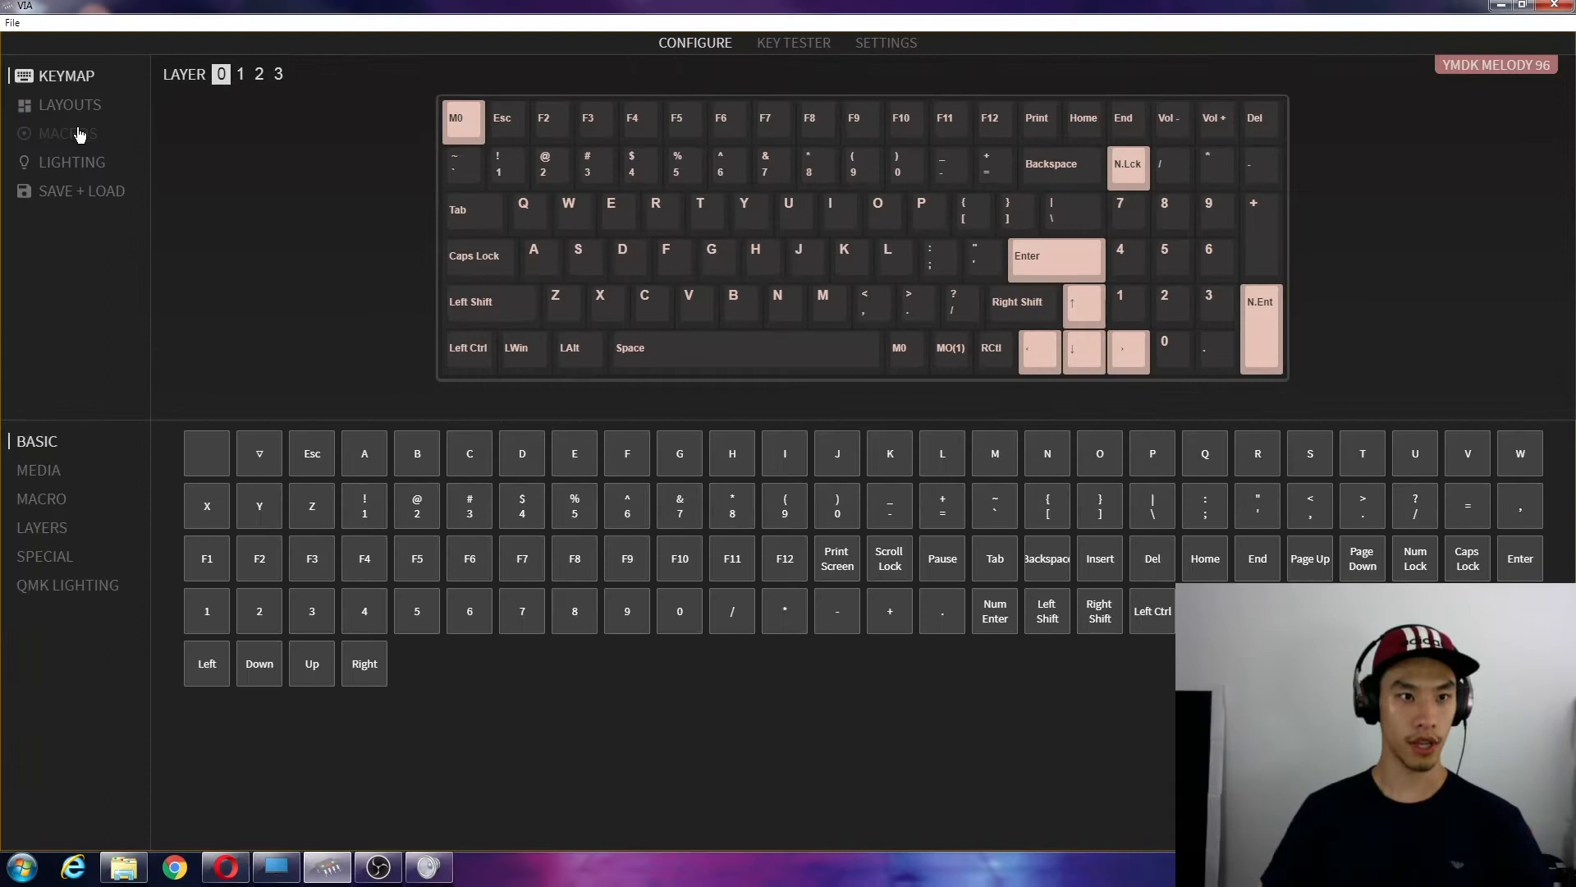
left_click(68, 133)
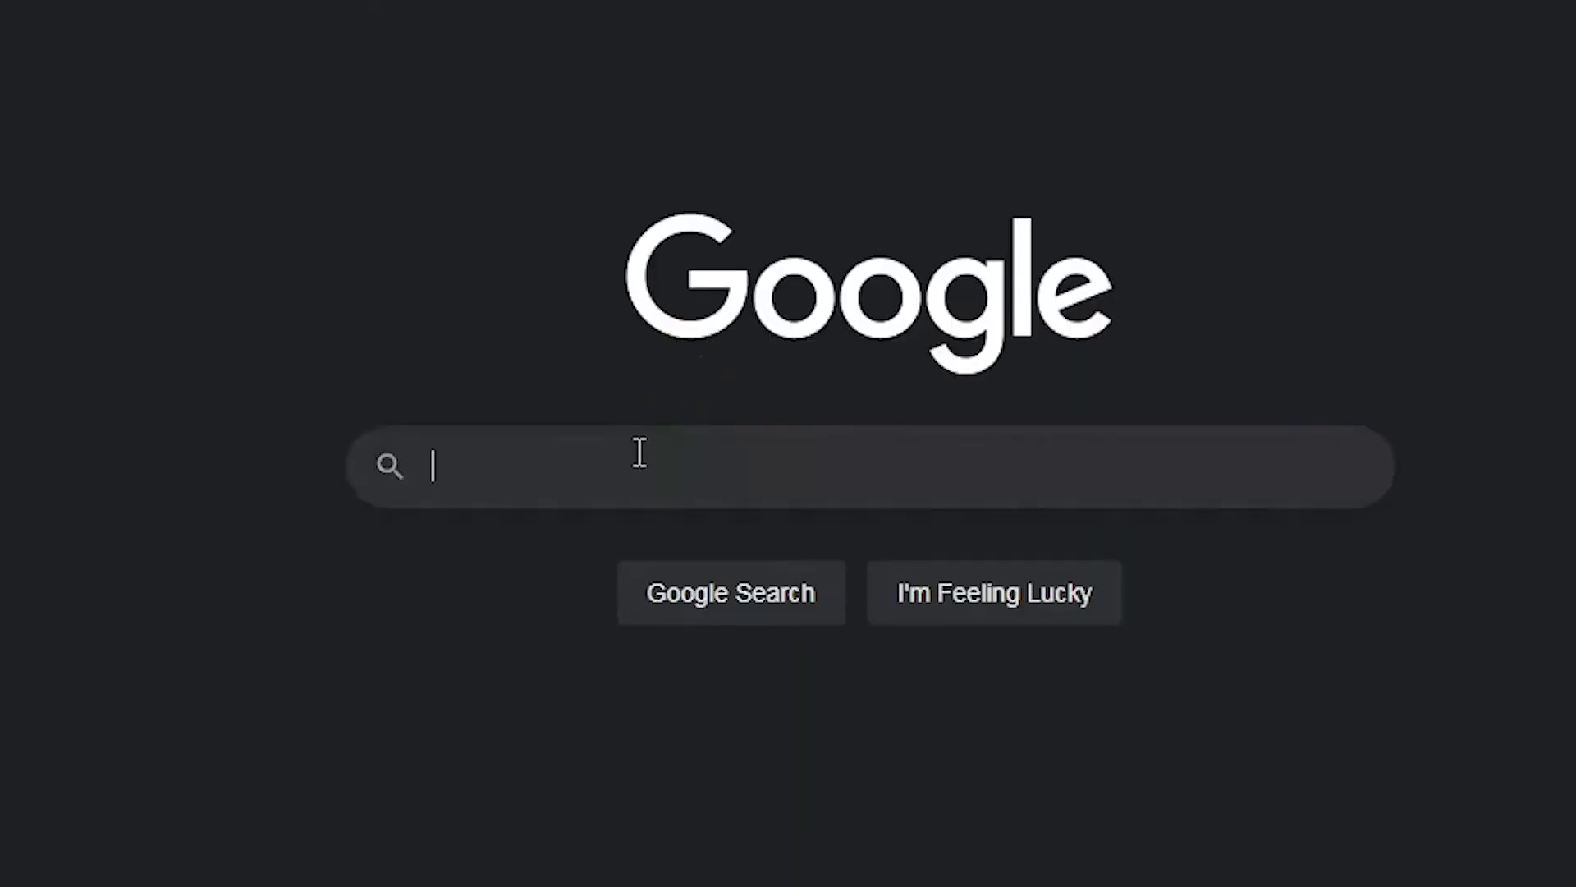
Search 'GITHUB BASIC KEYCODE' and scroll through QMK's keycodes.md Basic Keycodes table.
type("GITHUB BASIC KEYCODE")
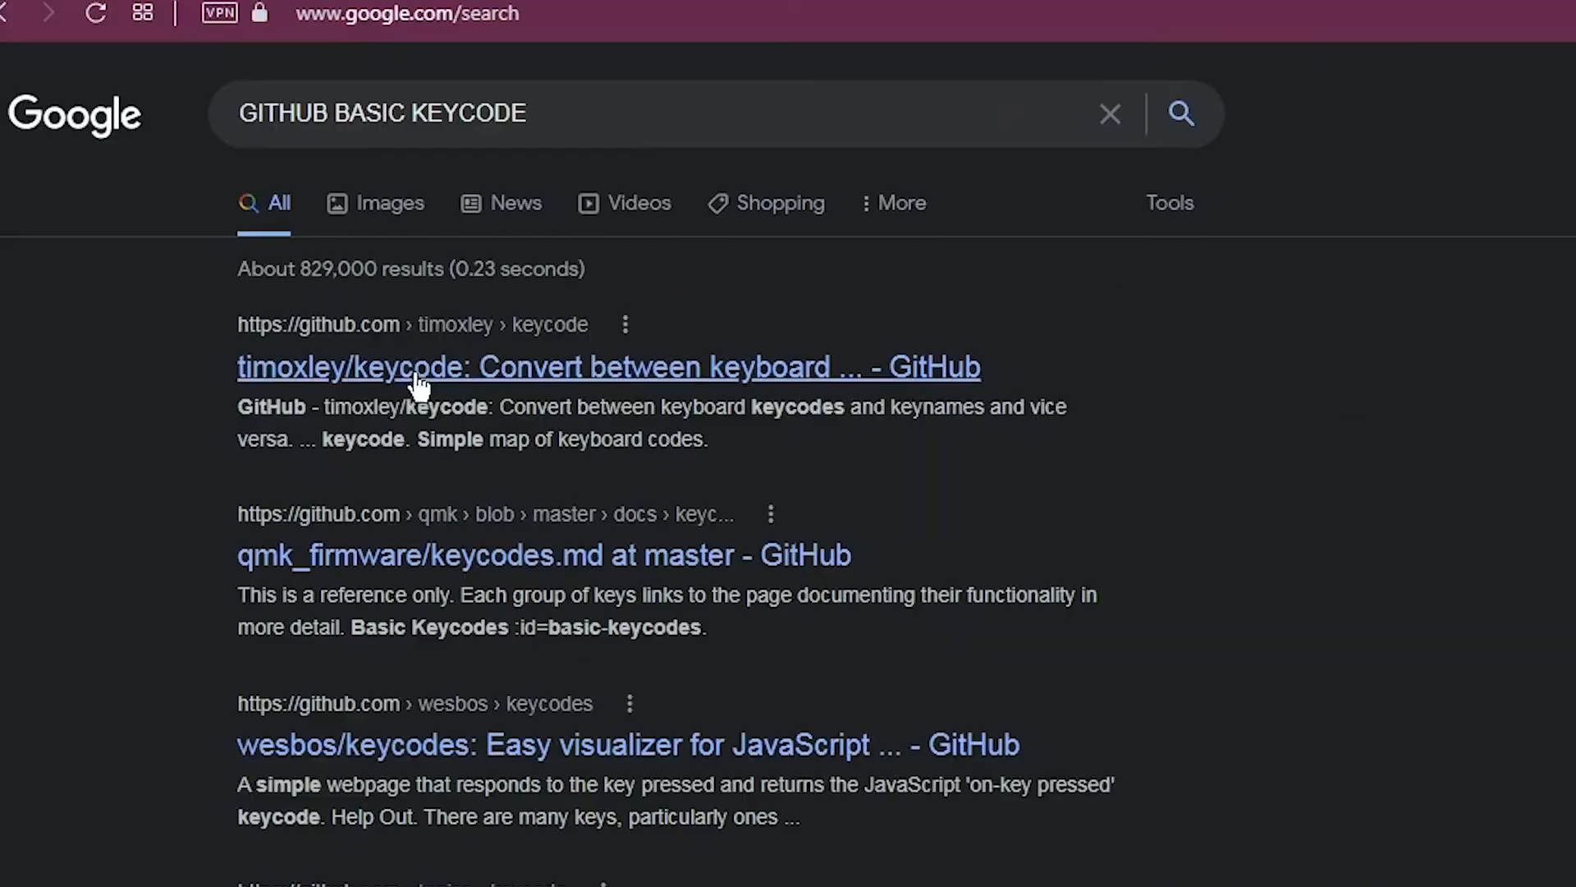
mouse_move(429, 568)
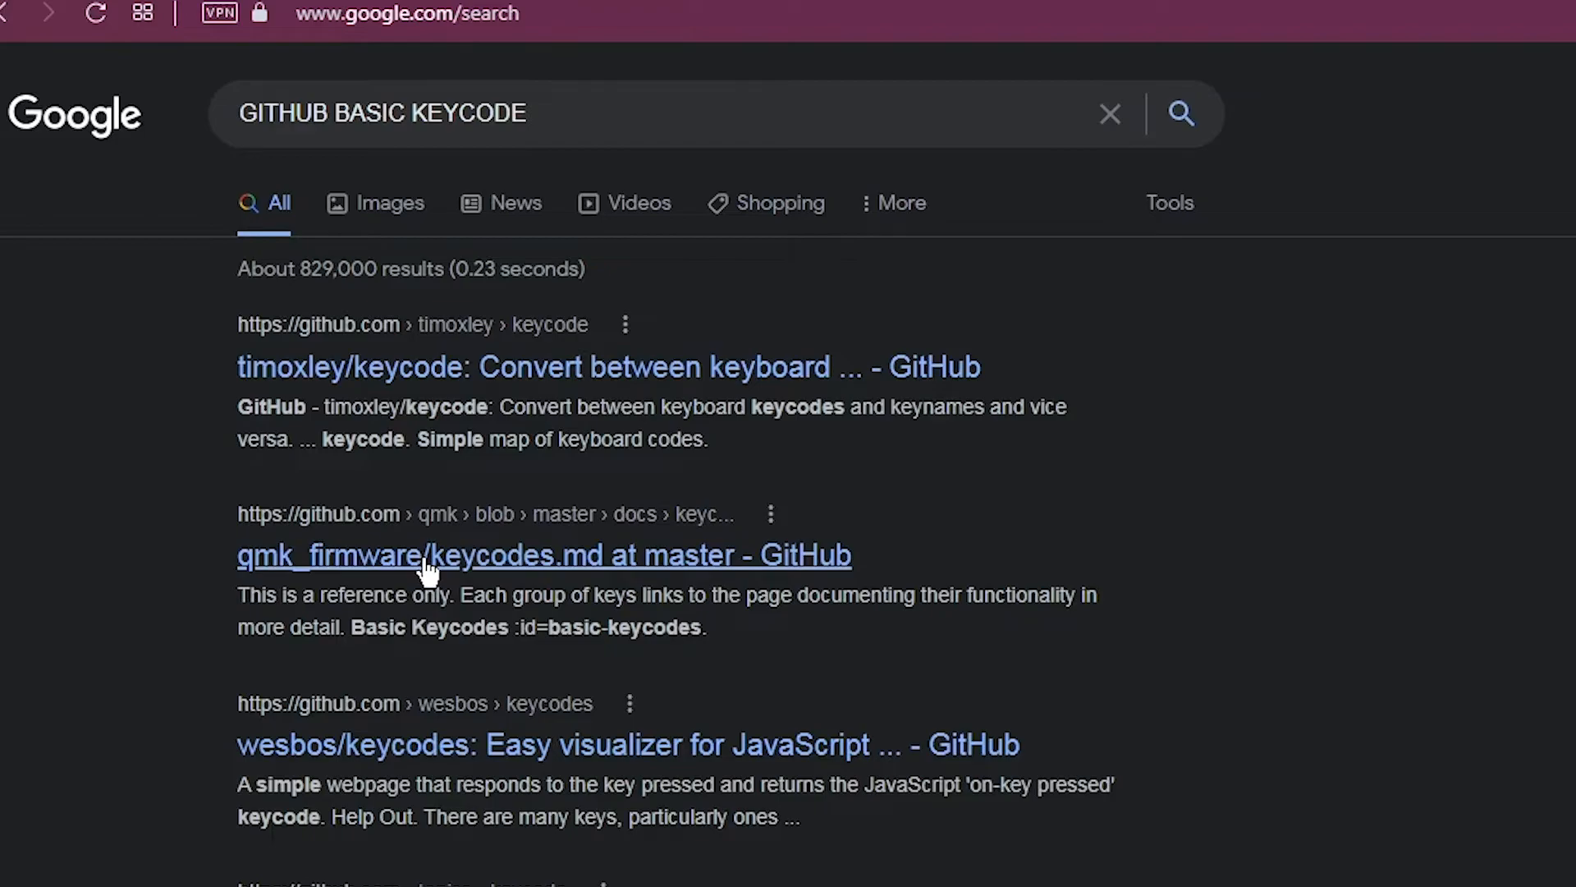
left_click(543, 555)
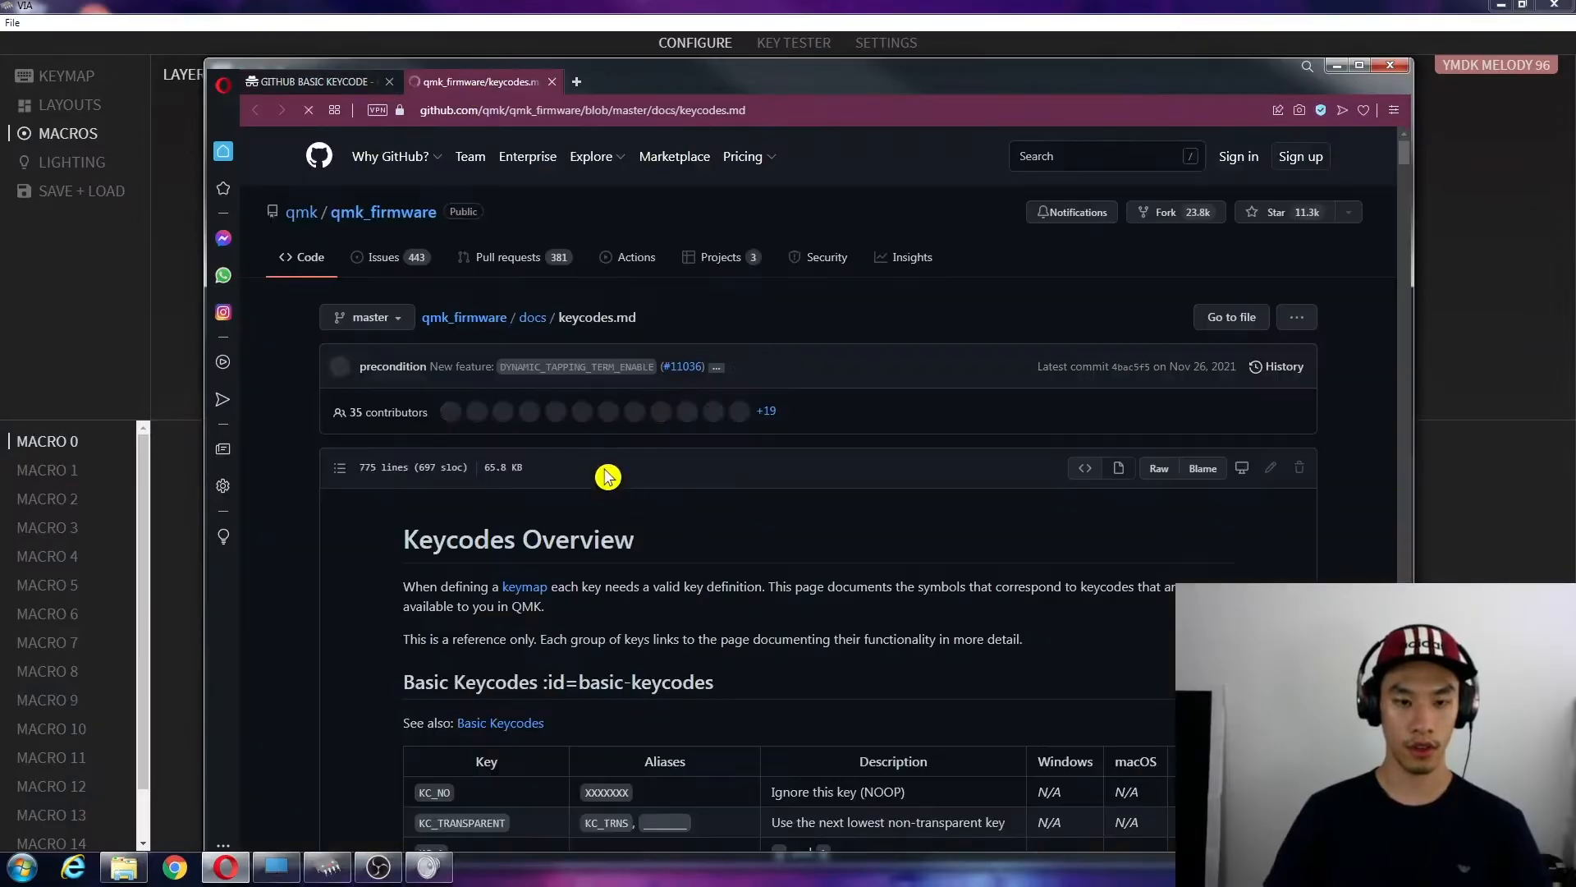
scroll("down", 3)
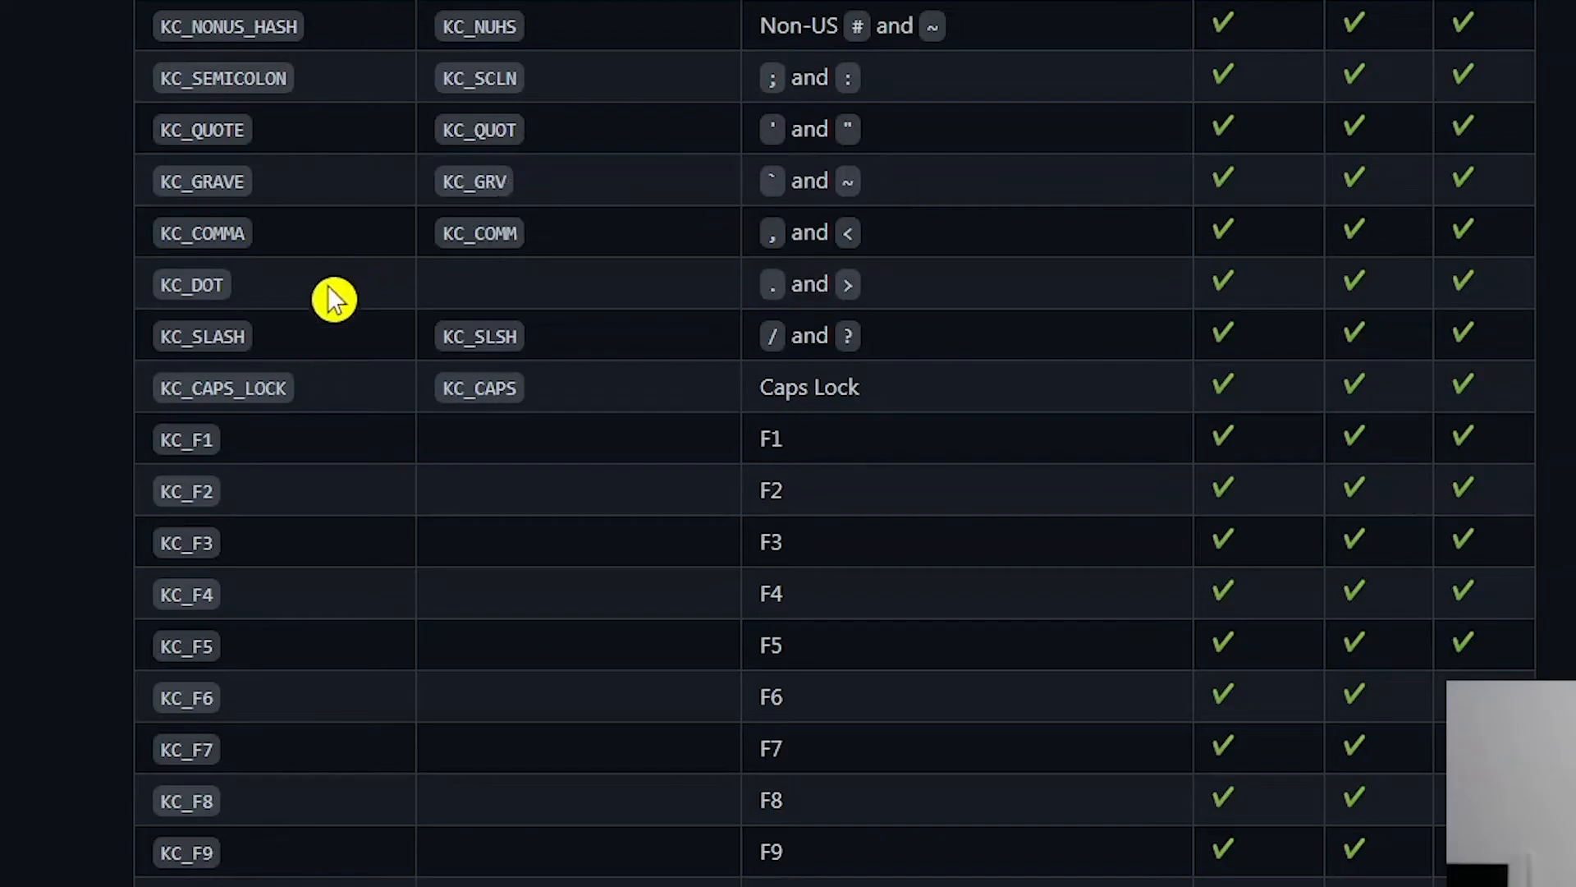
scroll("down", 3)
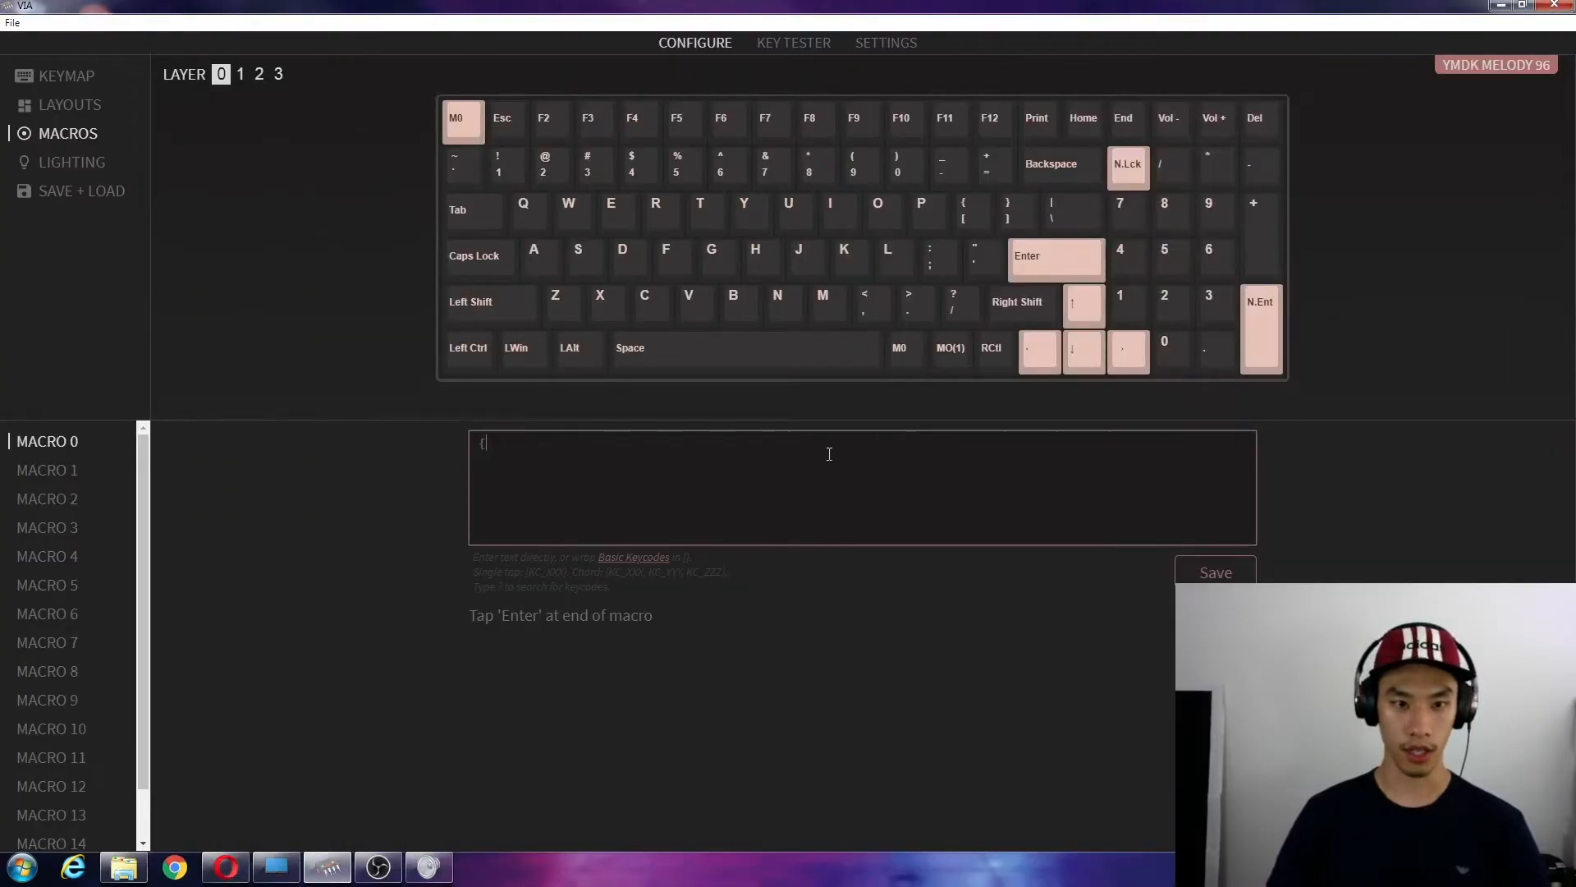
Enter the chord {KC_LCTL,KC_LSFT,KC_ESC} into macro 0 to open Task Manager.
type("KC")
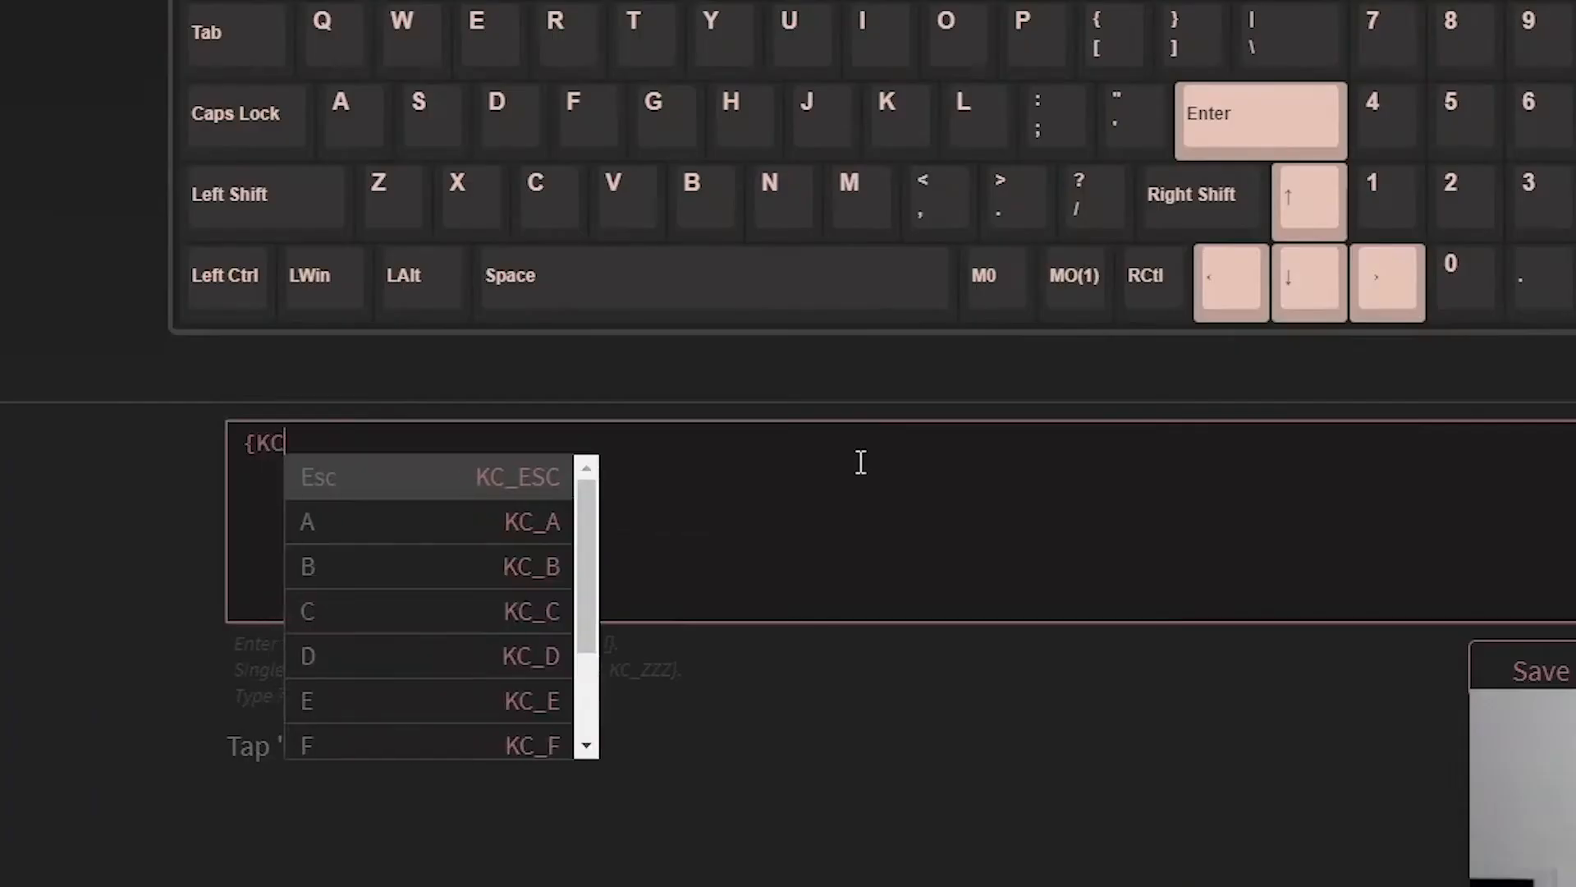
type("_LCTL,")
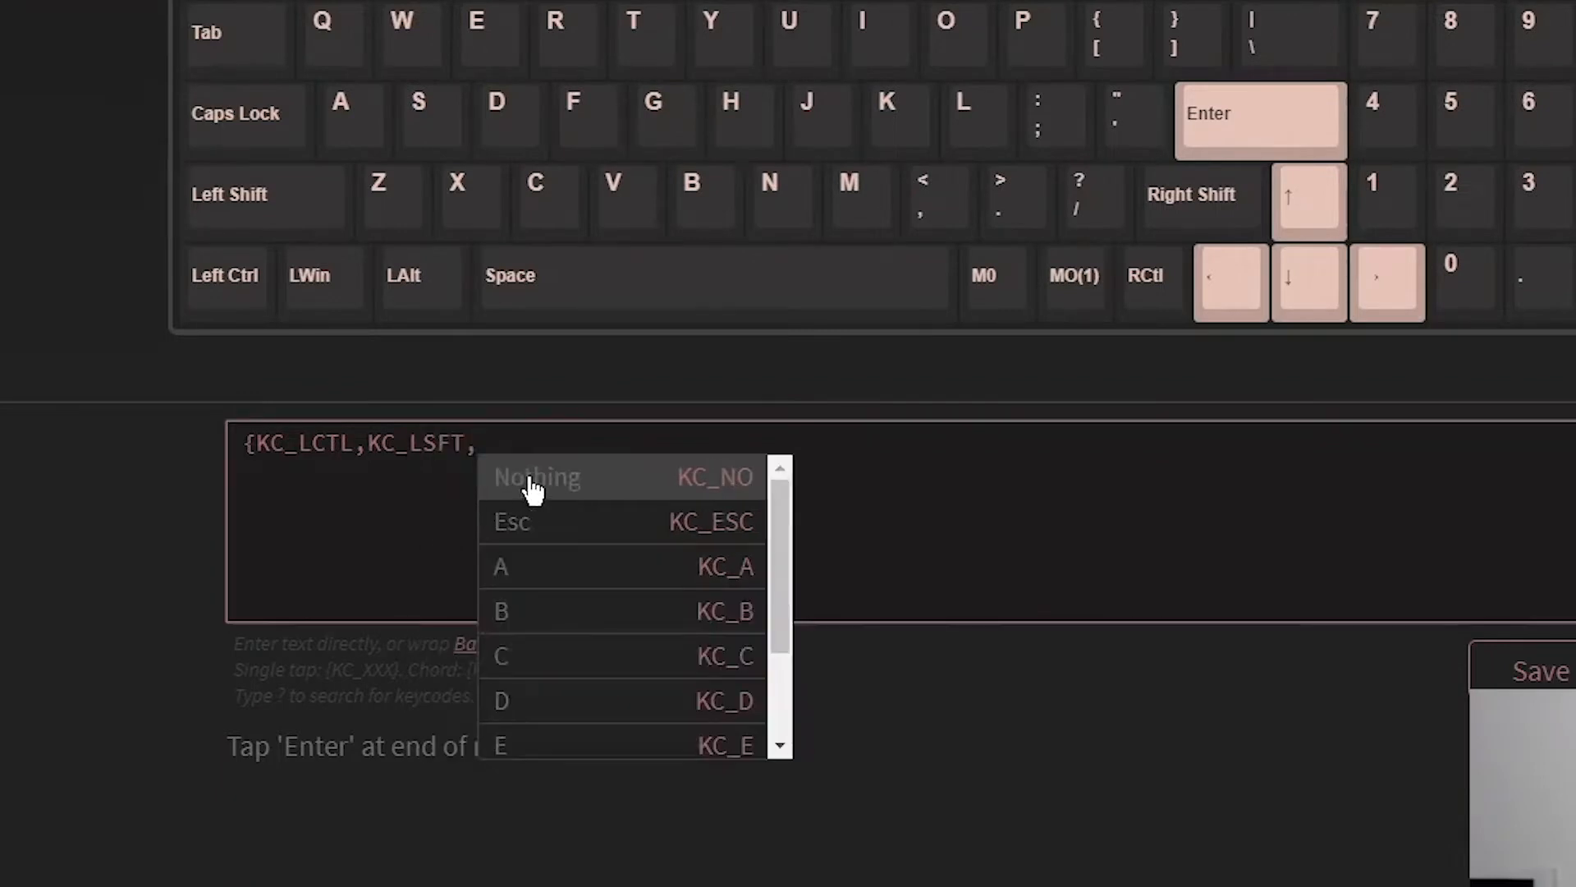
type("KC_")
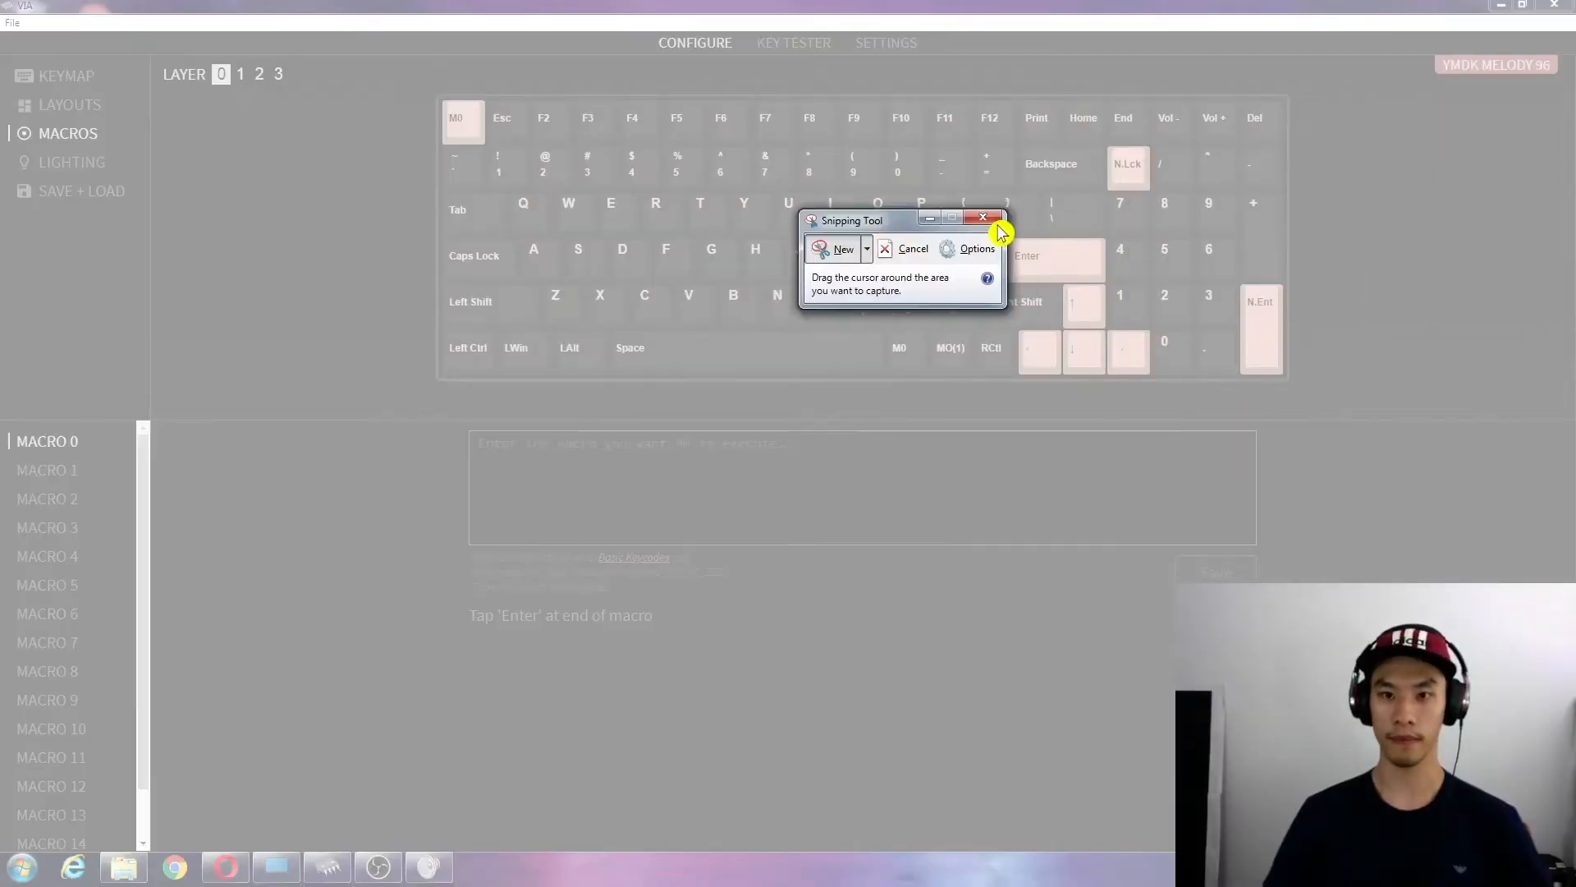
Close Snipping Tool and rewrite macro 0 as {KC_LGUI} SNIPPING {KC_ENT}.
left_click(913, 247)
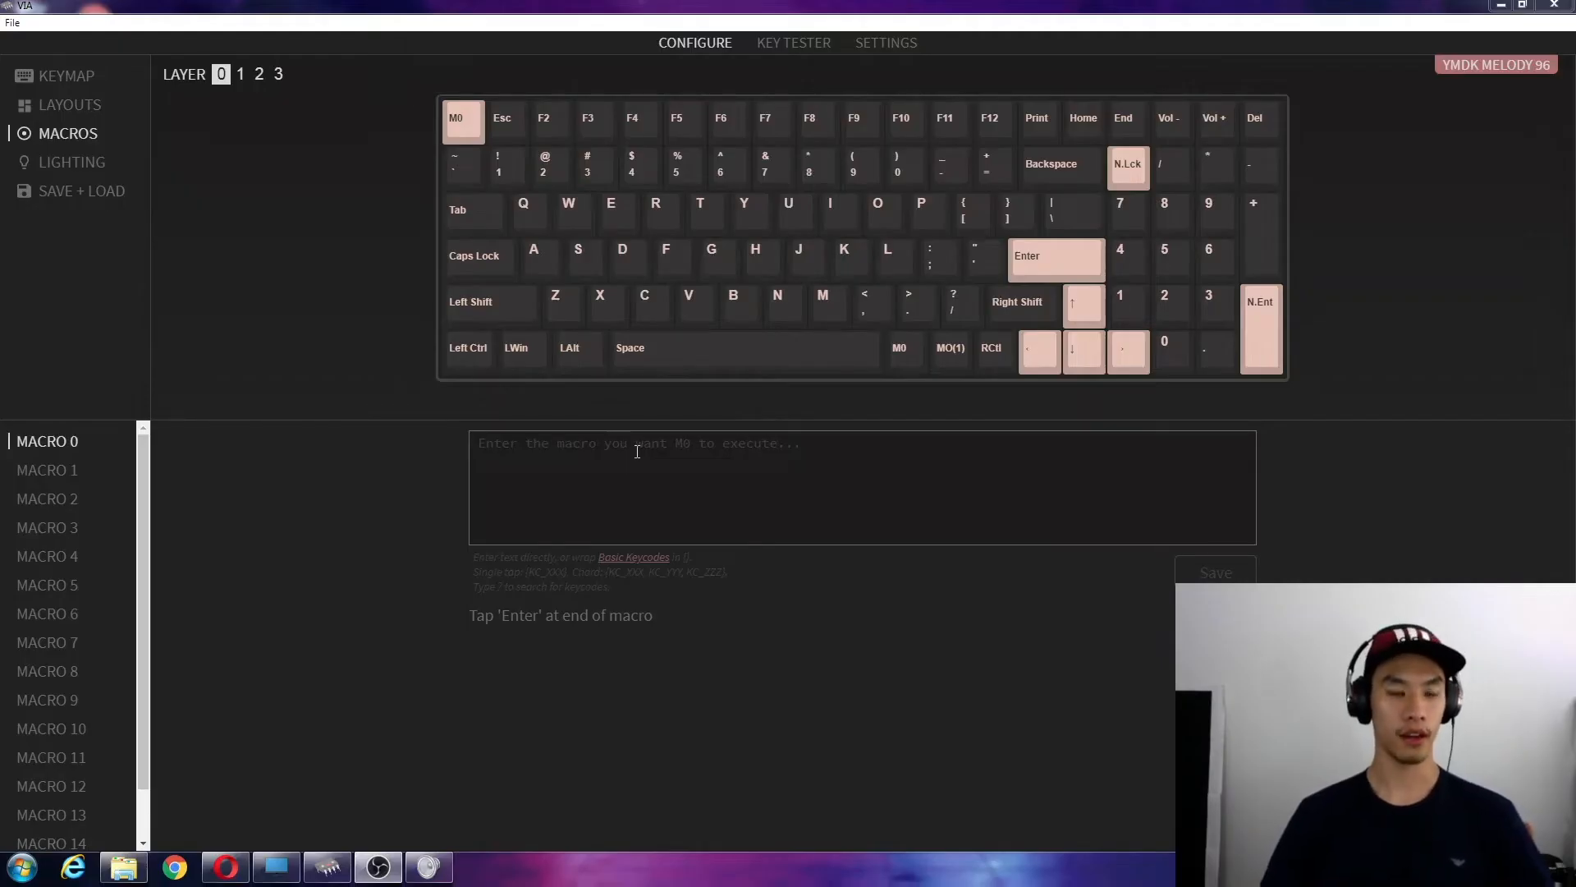
left_click(63, 75)
type("{KC_G")
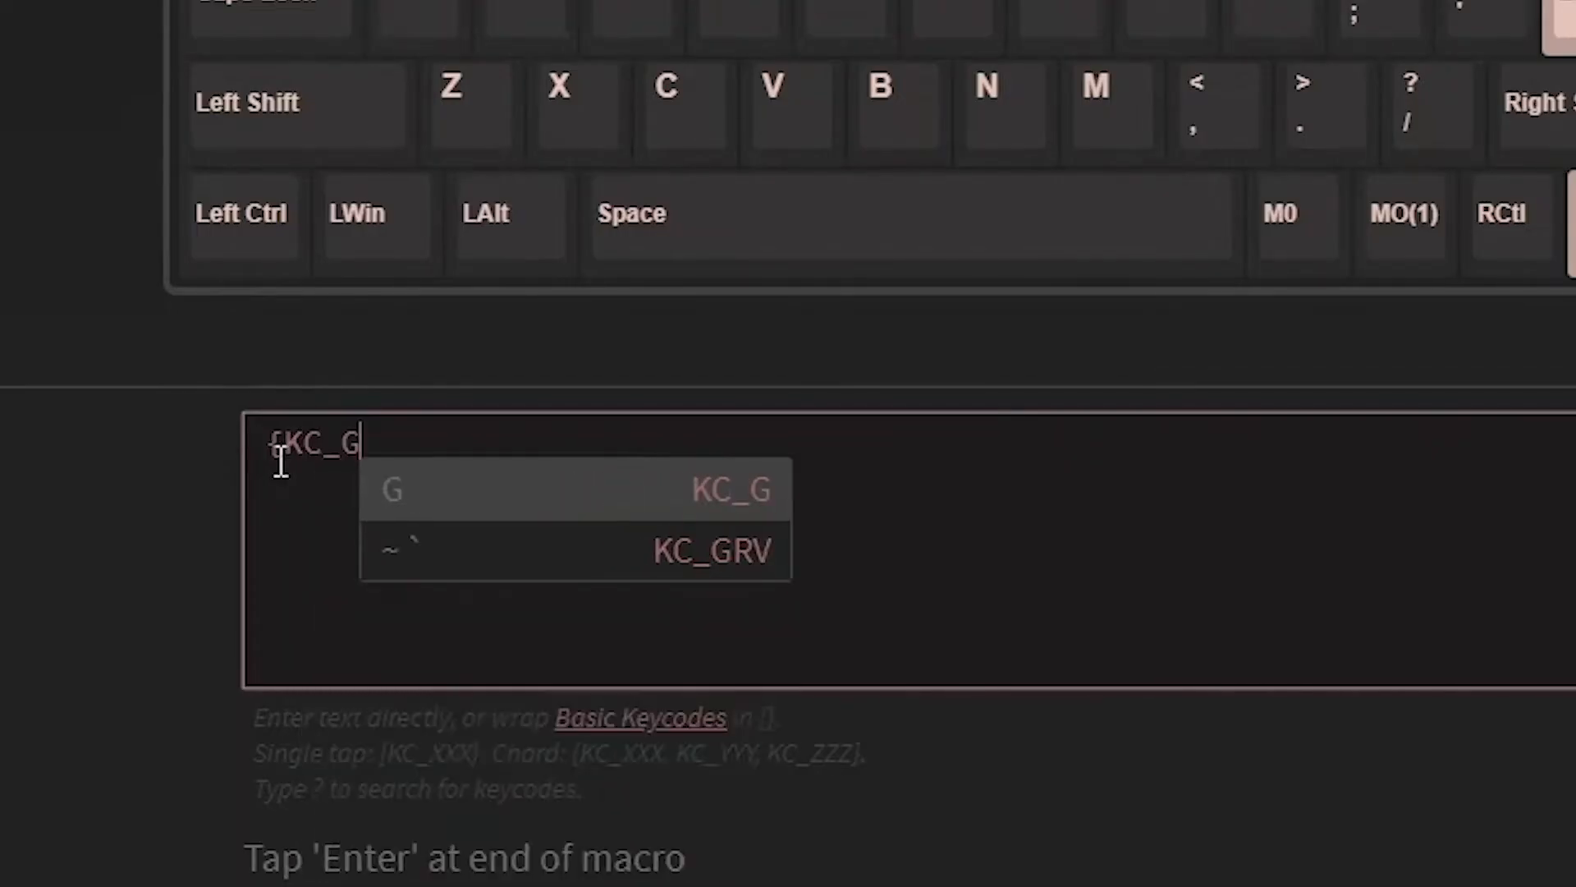
type("LGUI}")
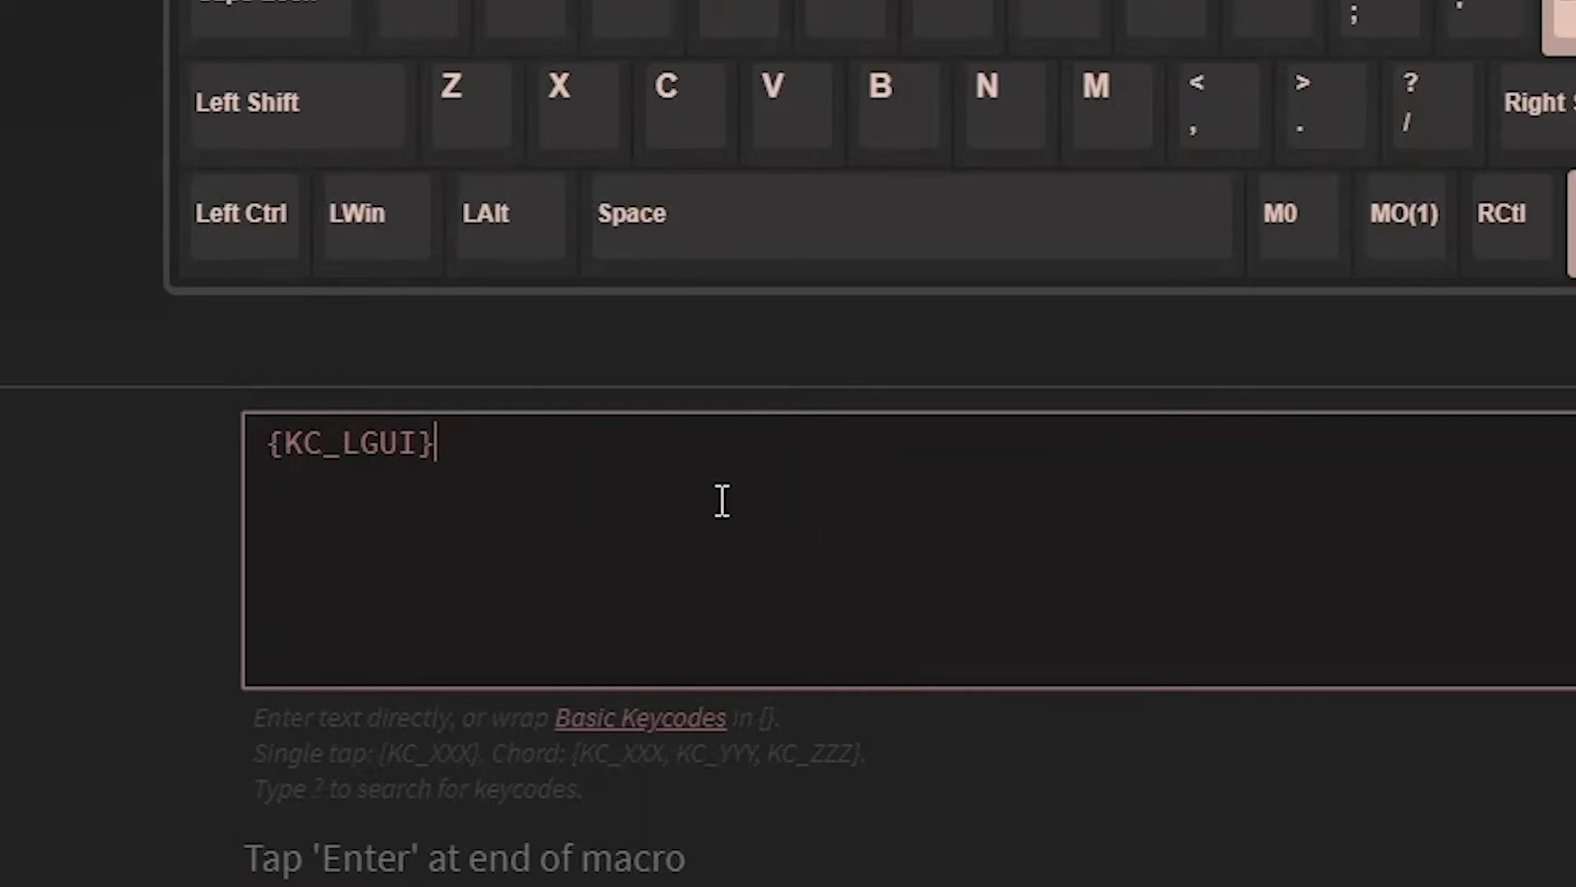
type("SNIPP")
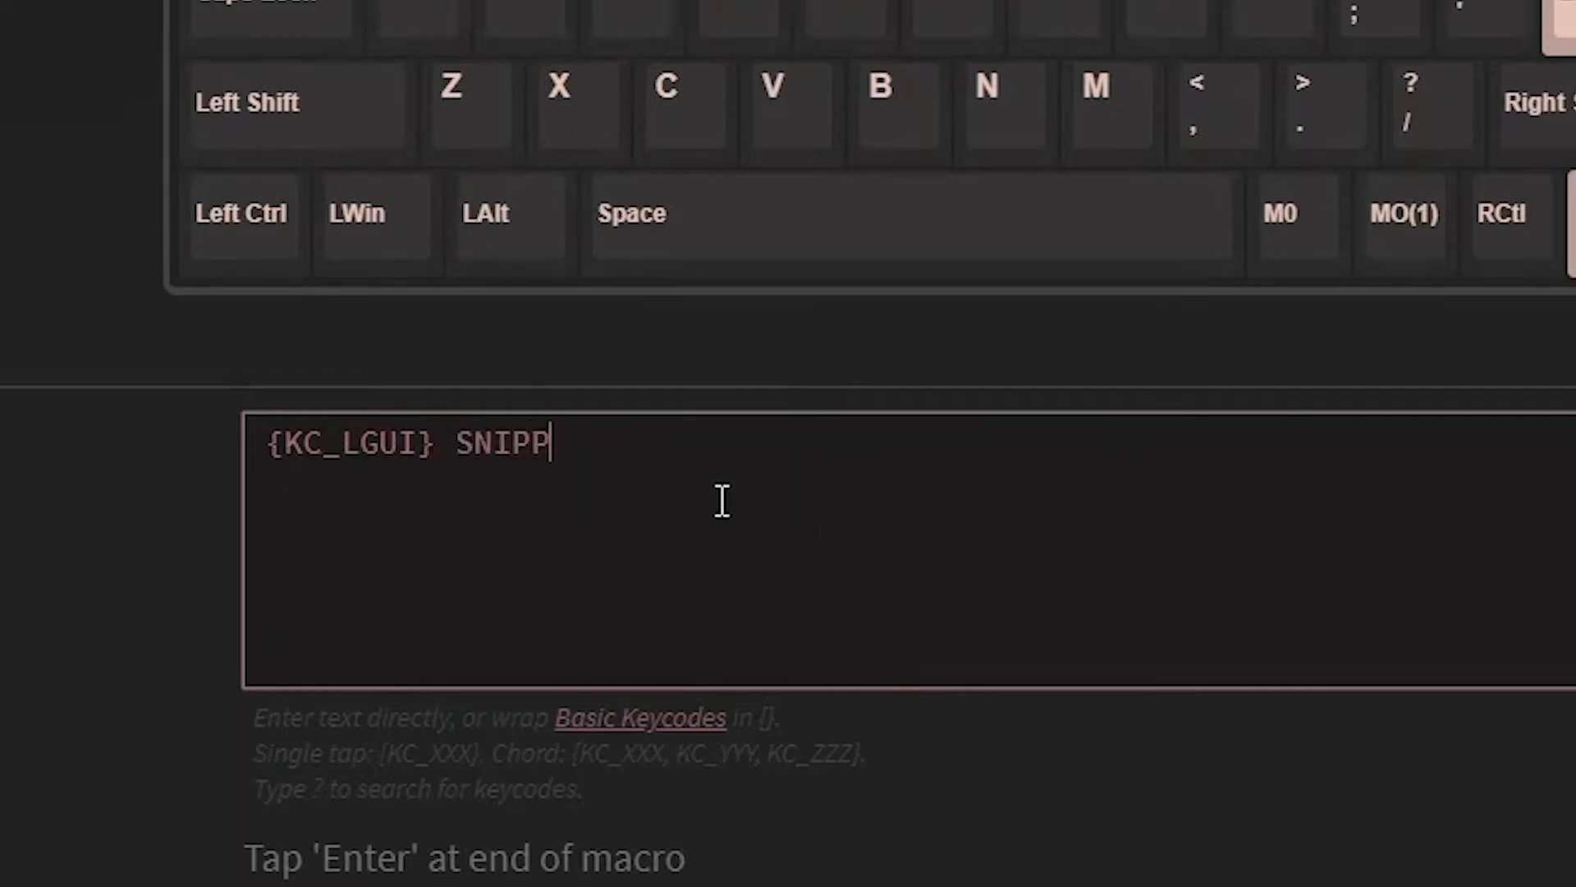
type("ING {")
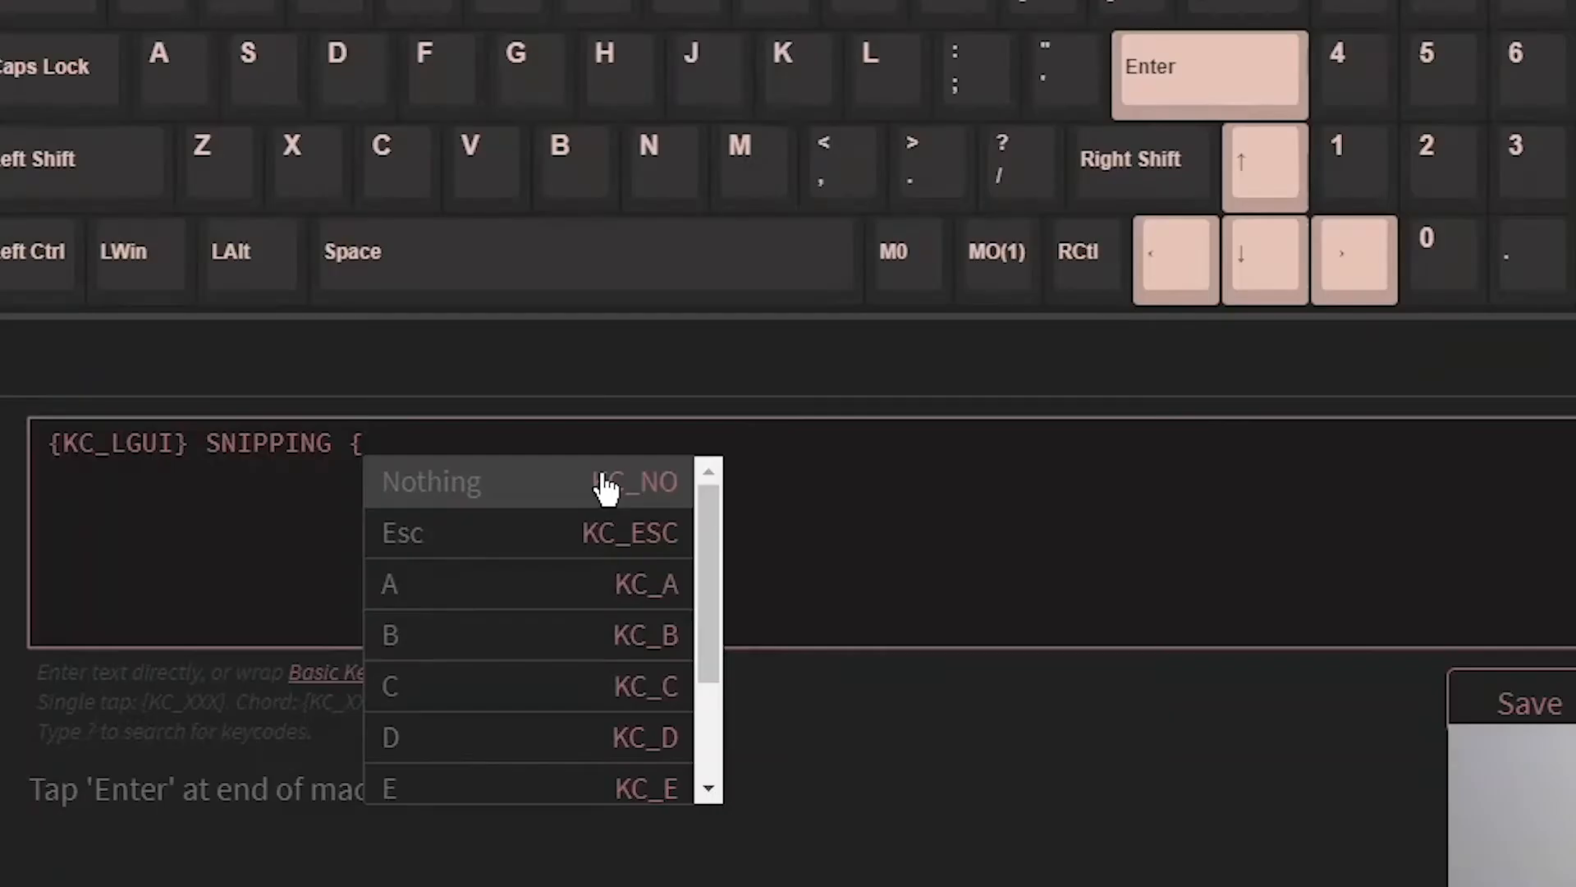
left_click(624, 482)
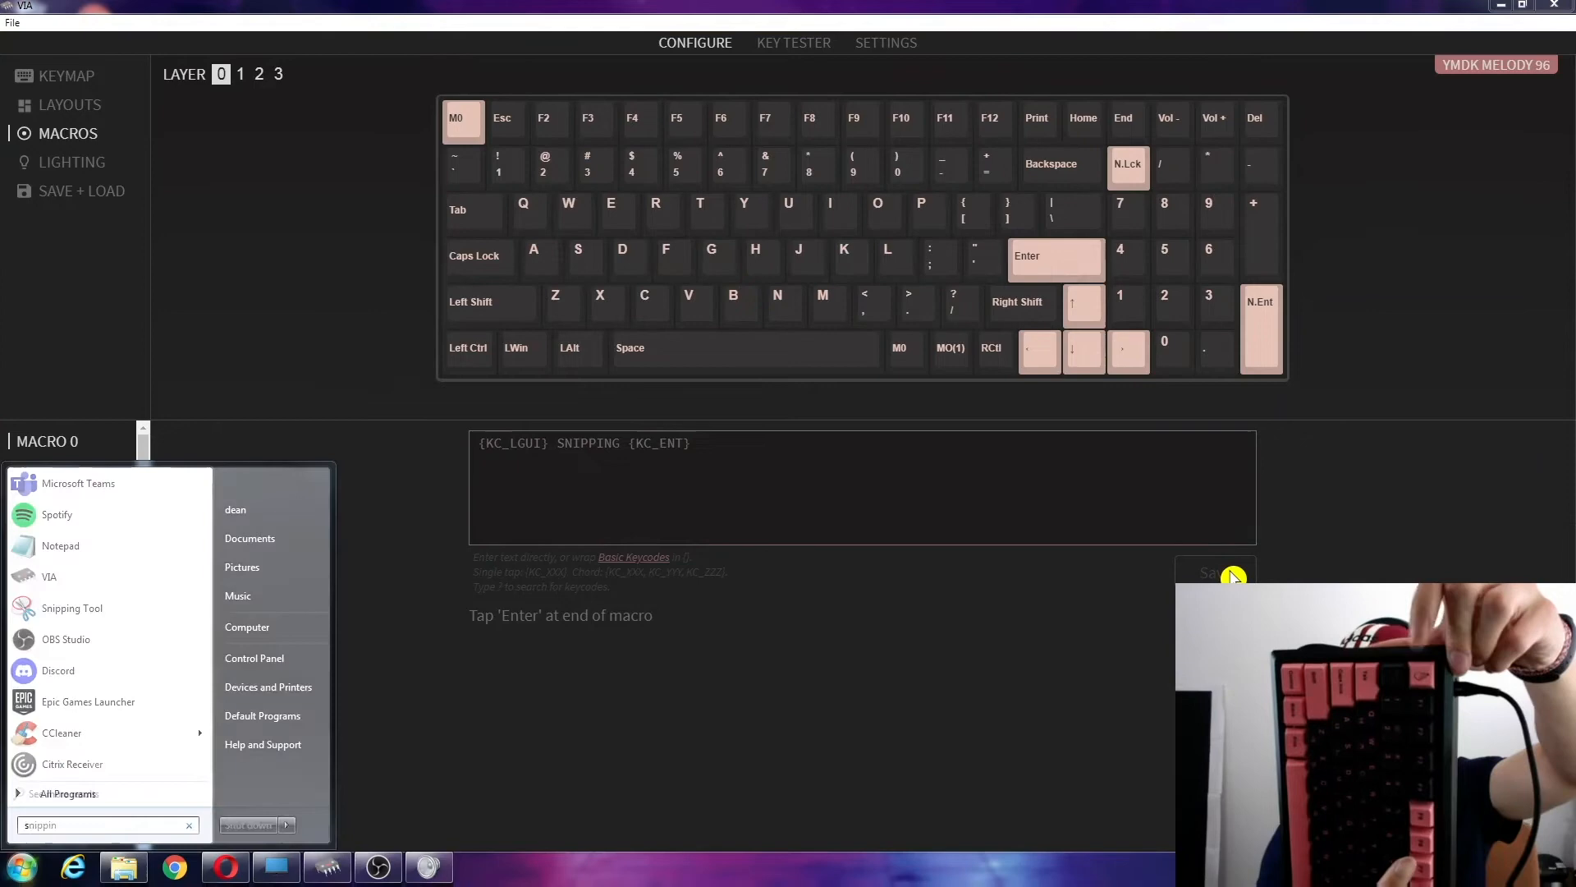
left_click(72, 607)
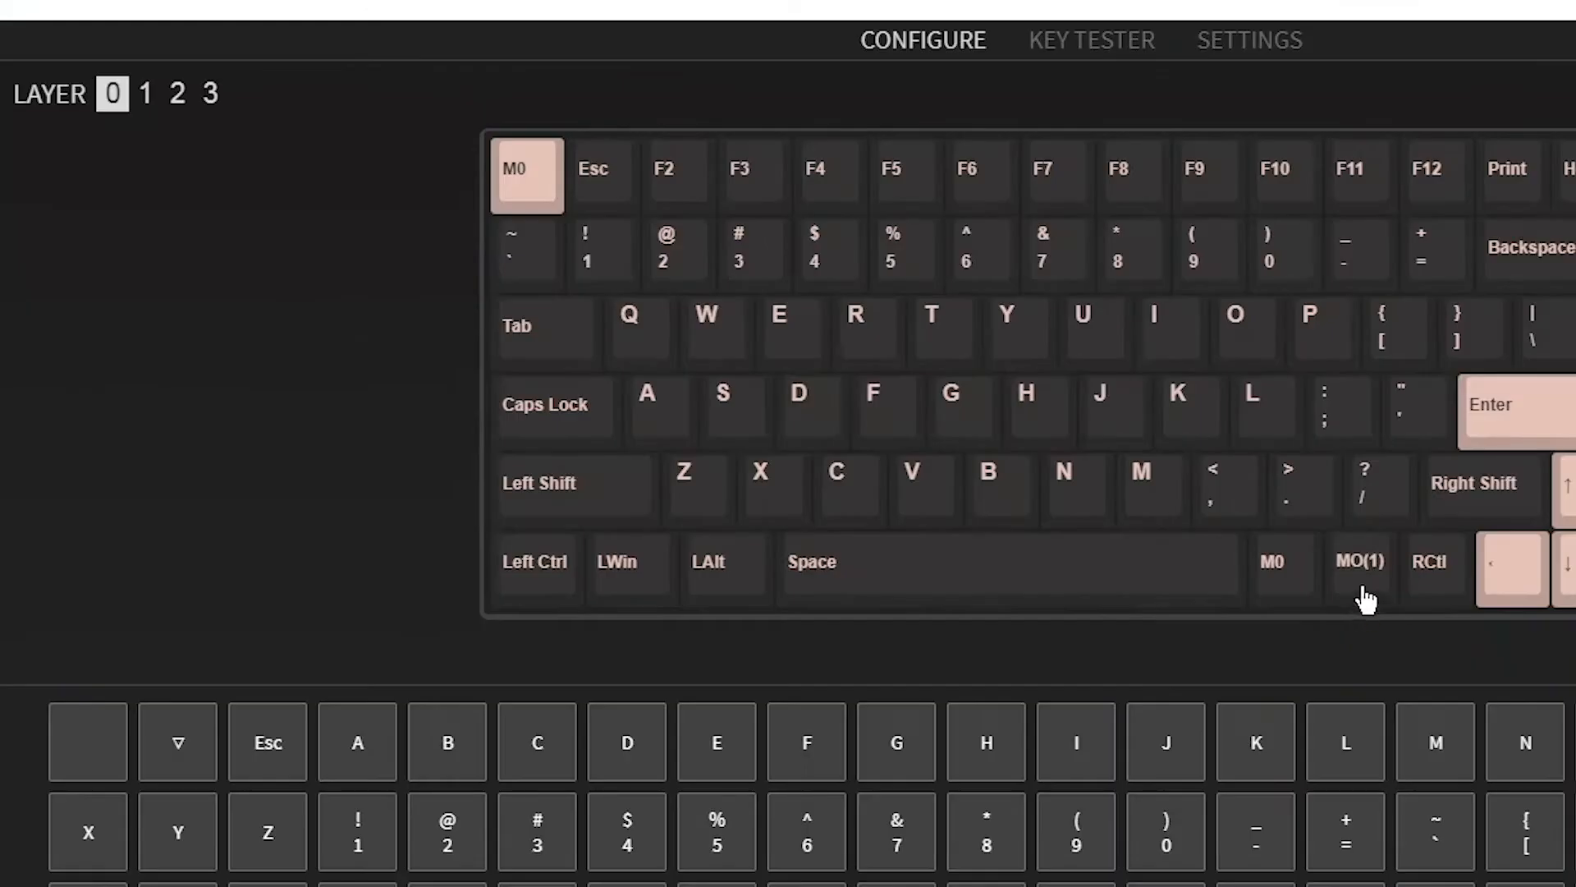
mouse_move(443, 306)
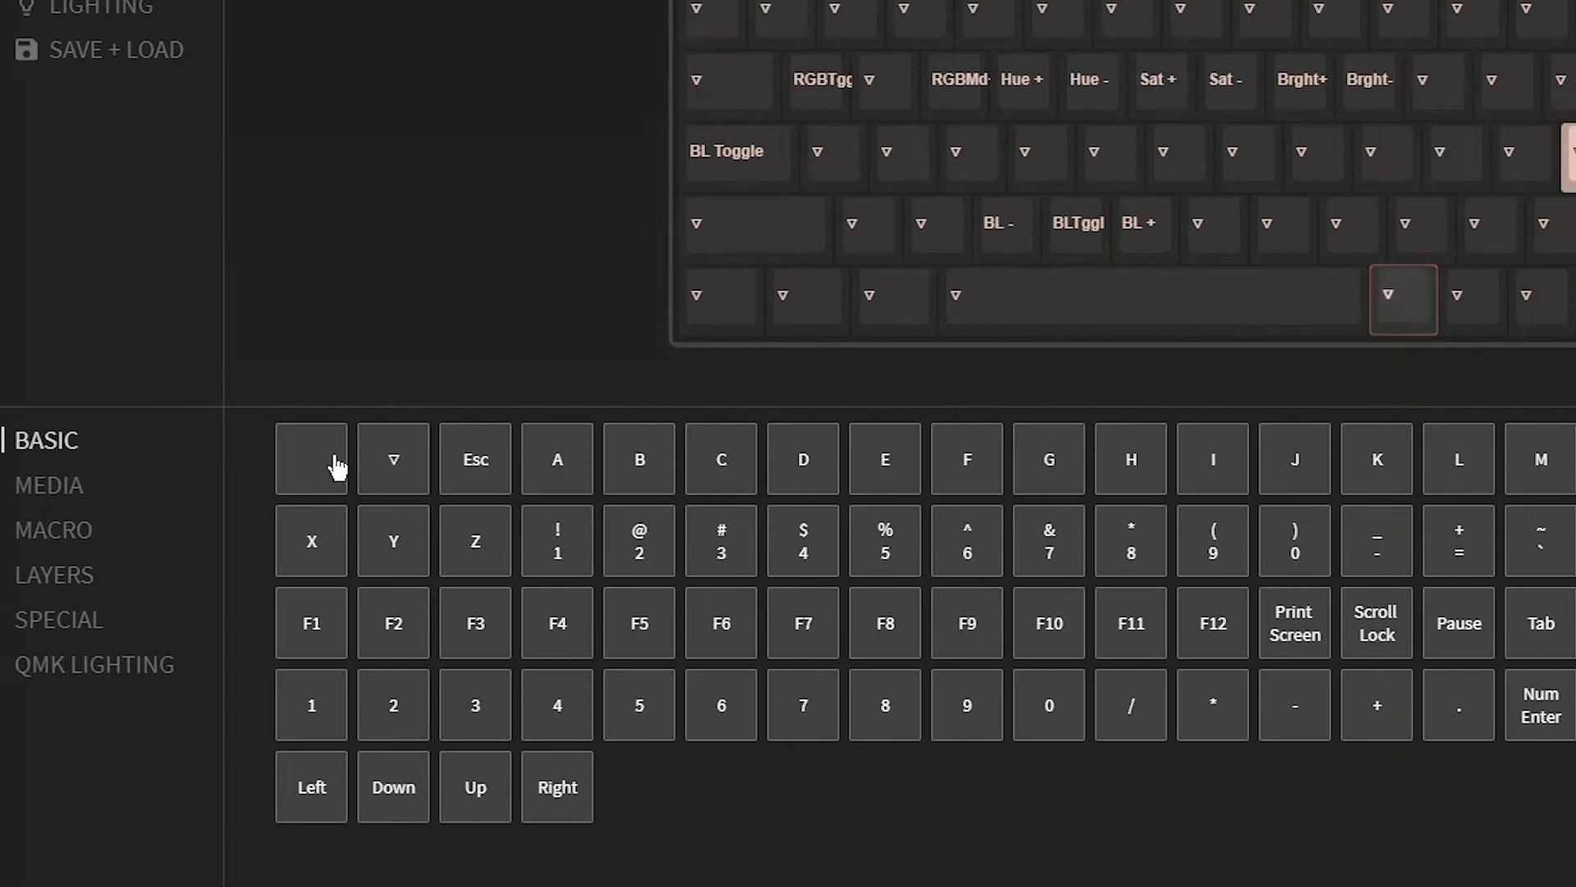
Assign M2 to the key right of Space on layer 1 and open MACRO 2.
left_click(53, 530)
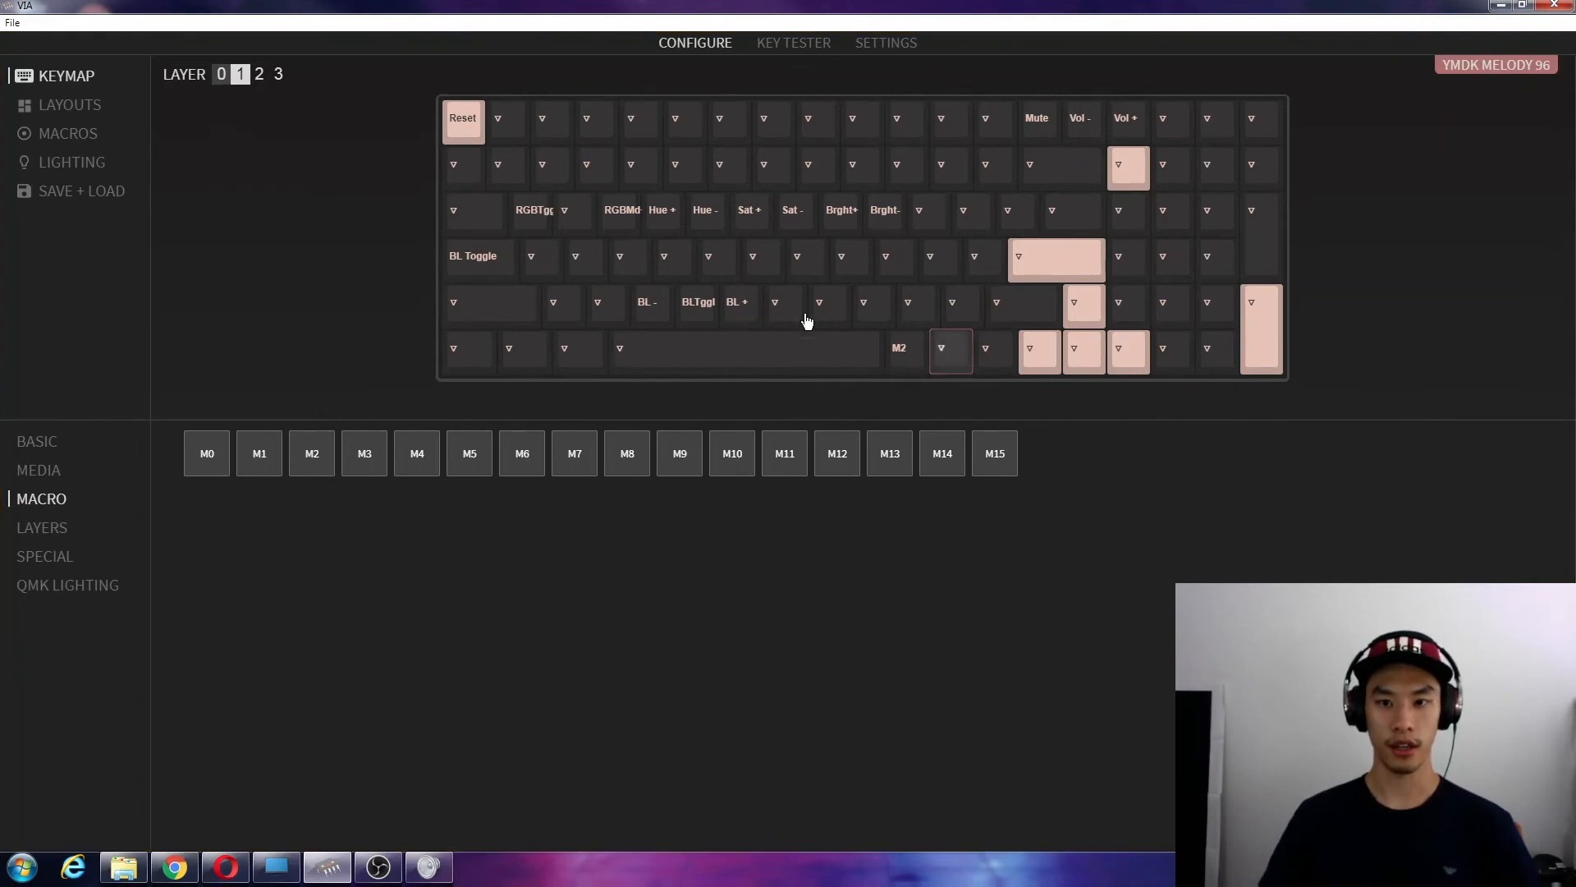
left_click(220, 73)
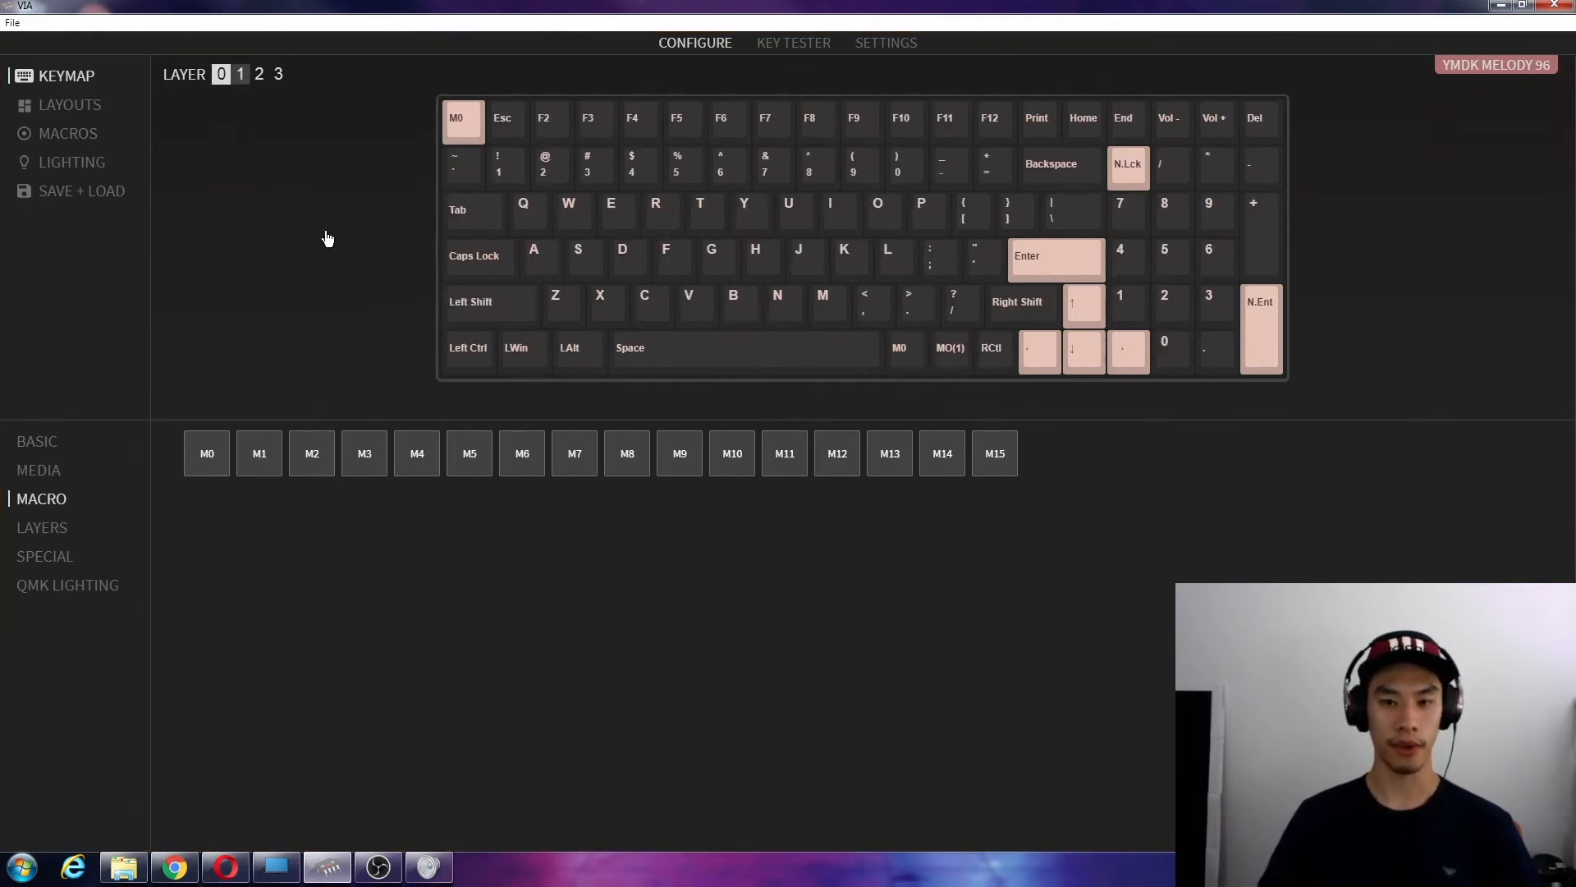
left_click(239, 73)
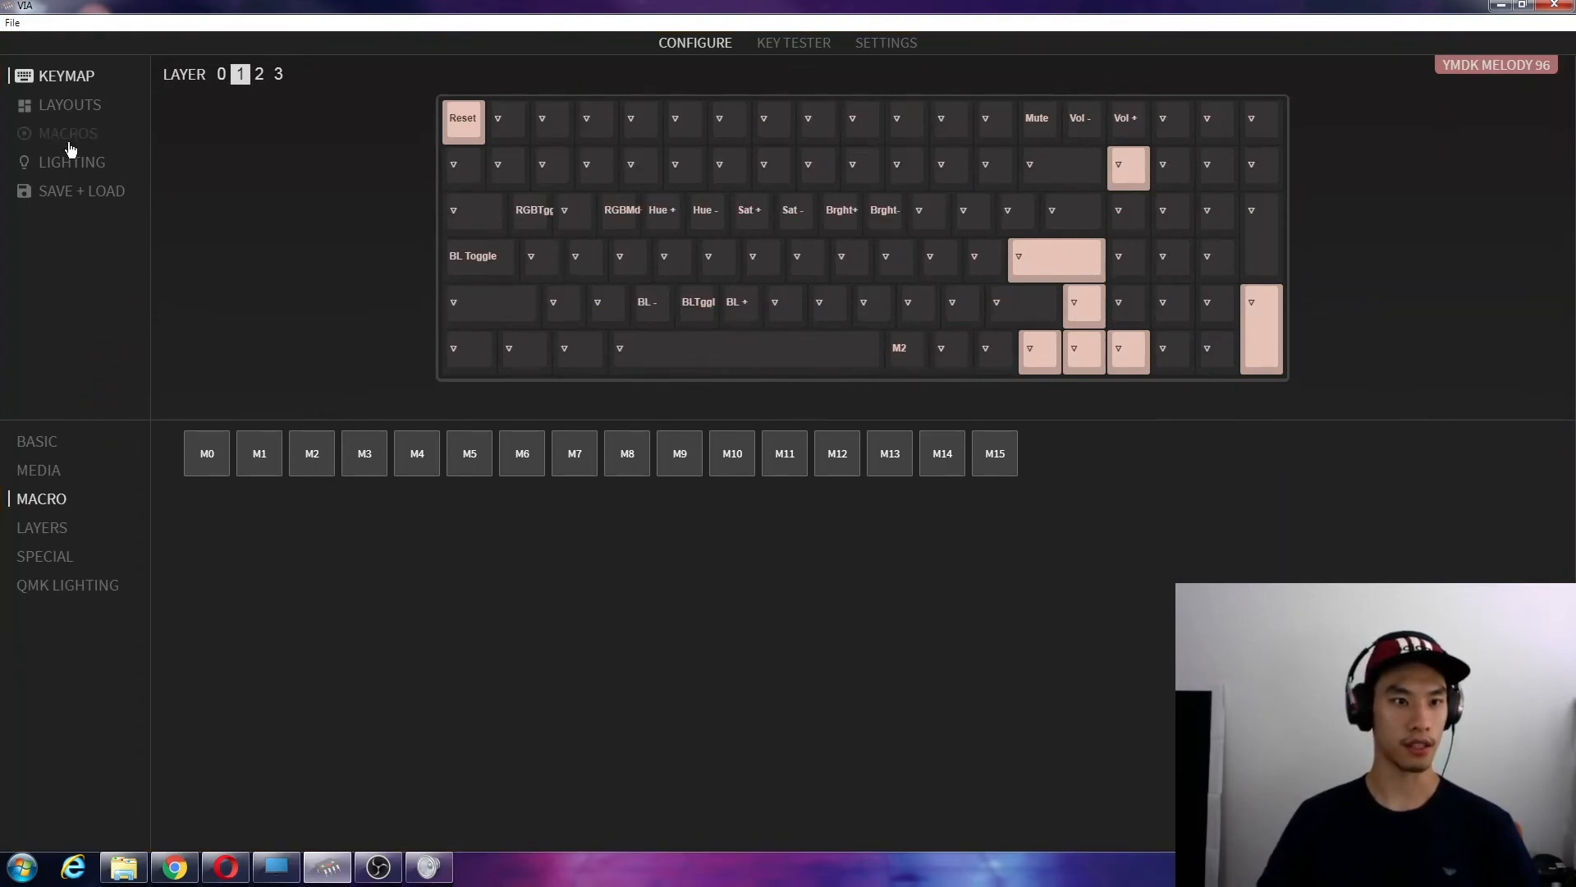
left_click(68, 133)
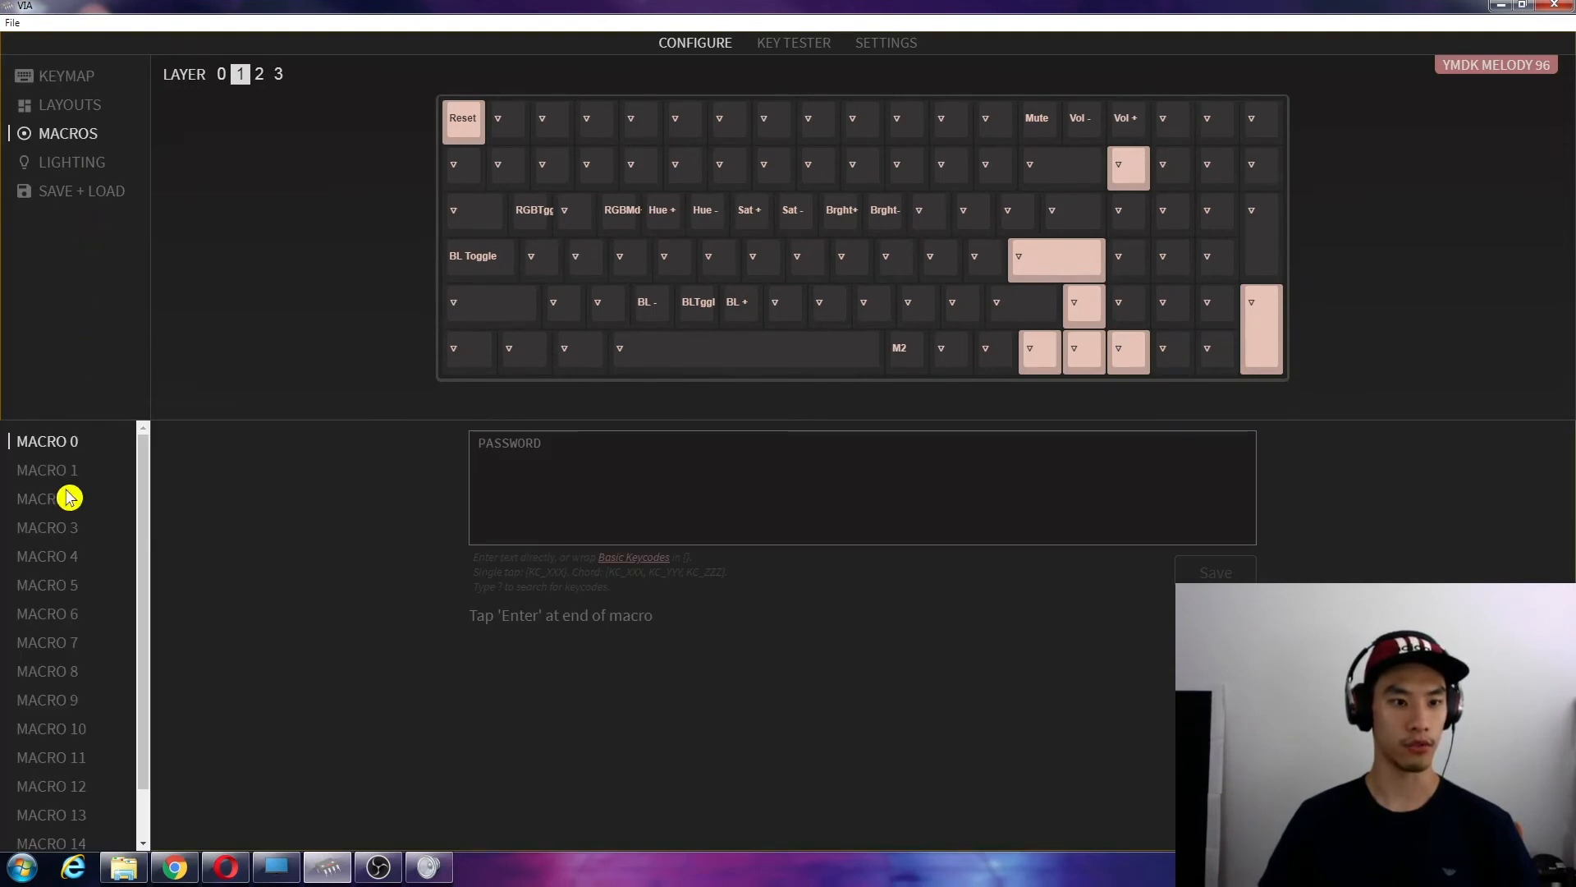
left_click(47, 498)
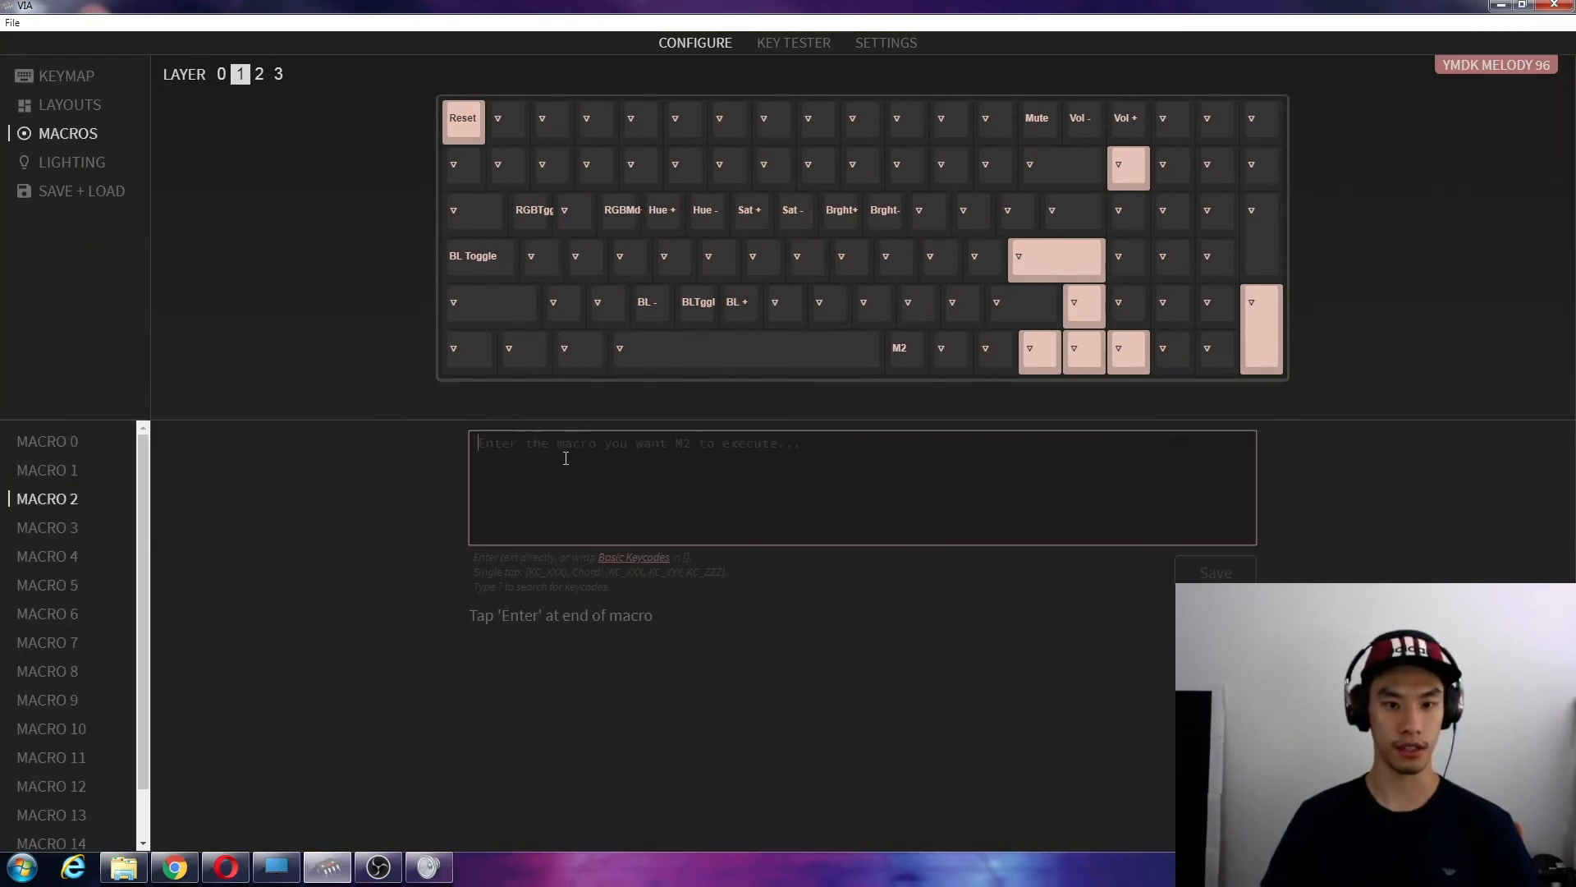
type("{")
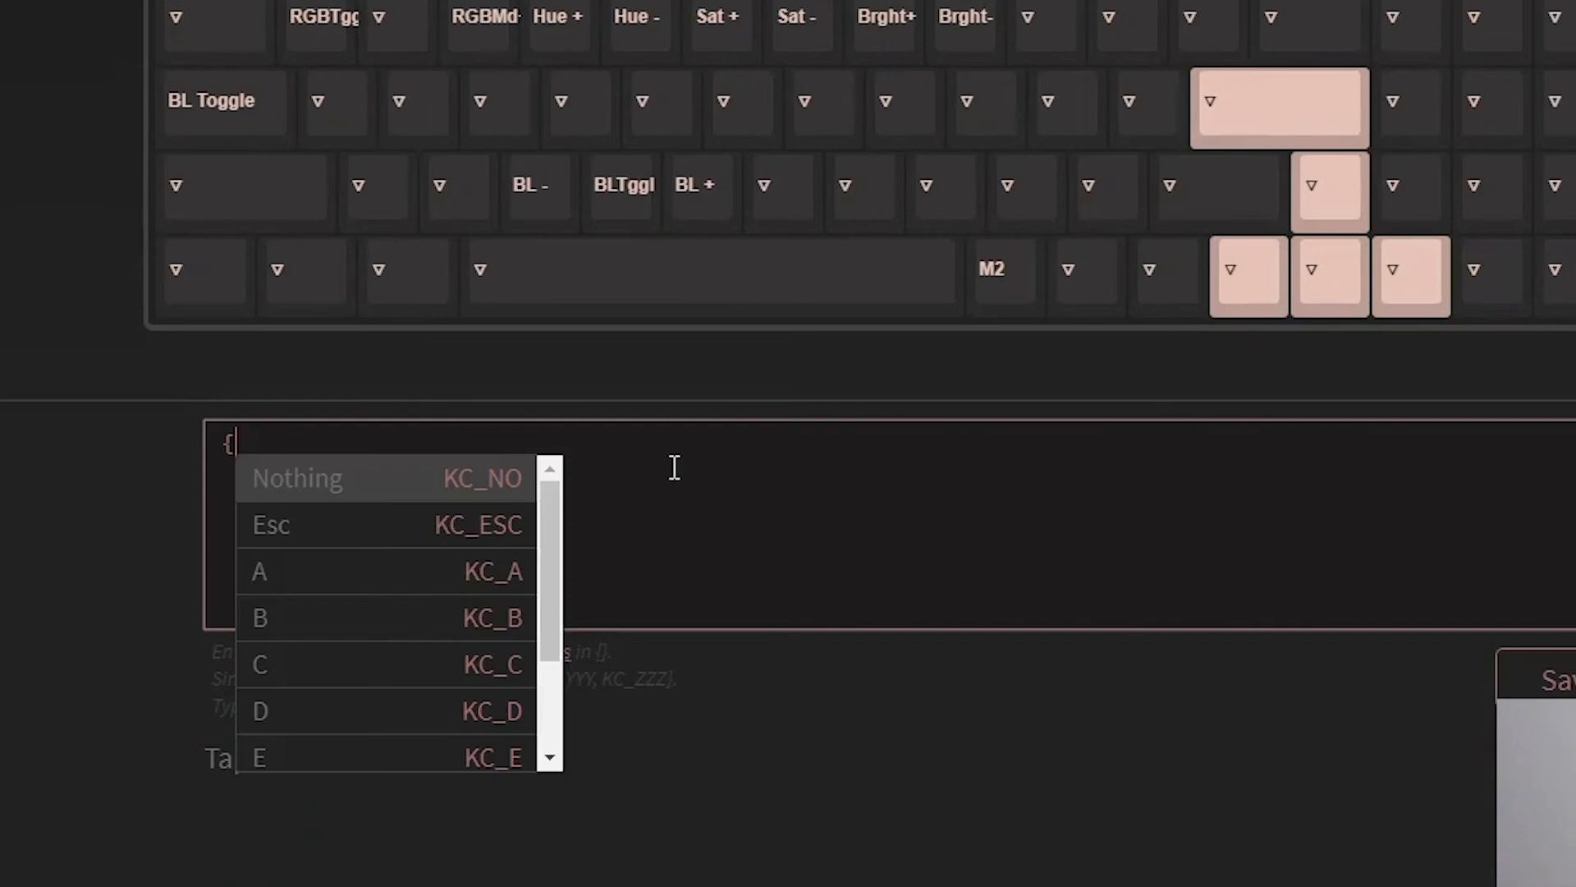
type("KC_LGUI")
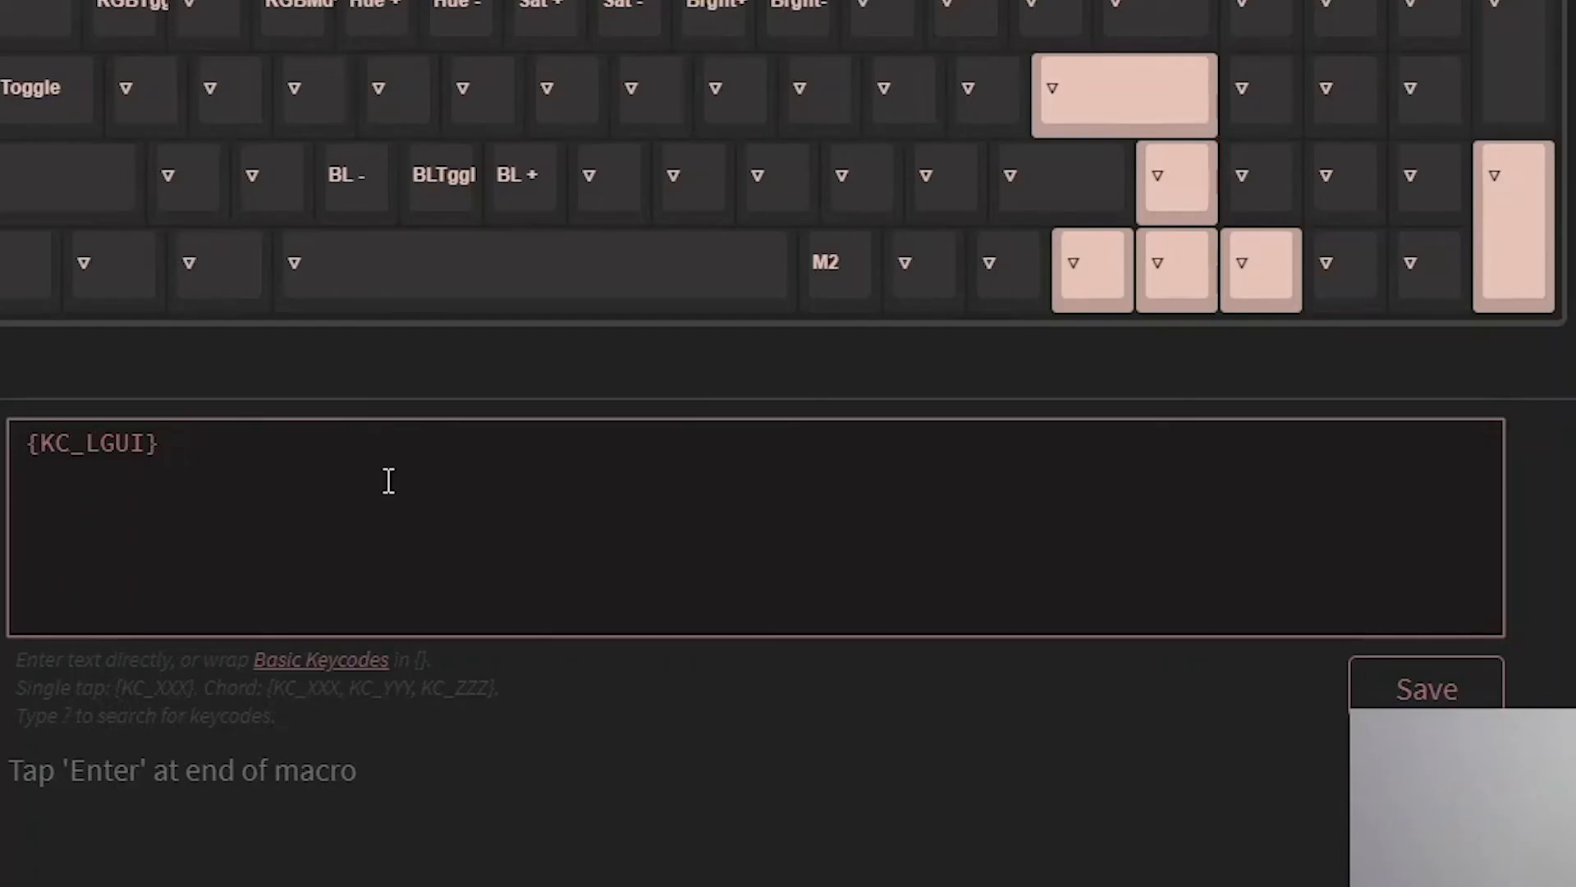
type("https://www.youtube.com/watch?v=IHNzOHi8sJs {")
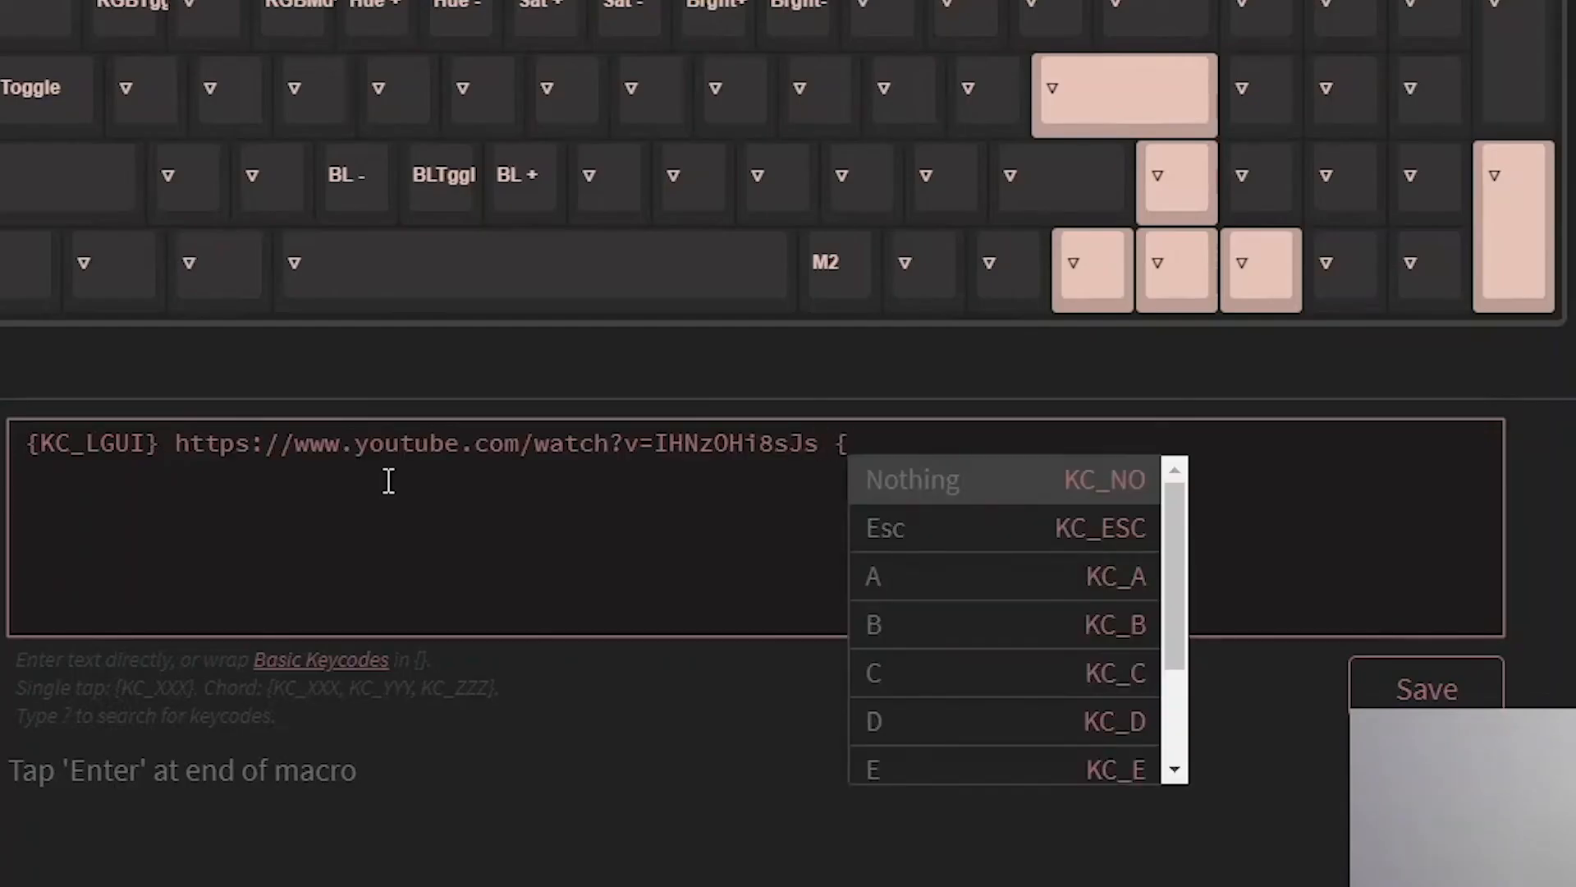
type("KC_")
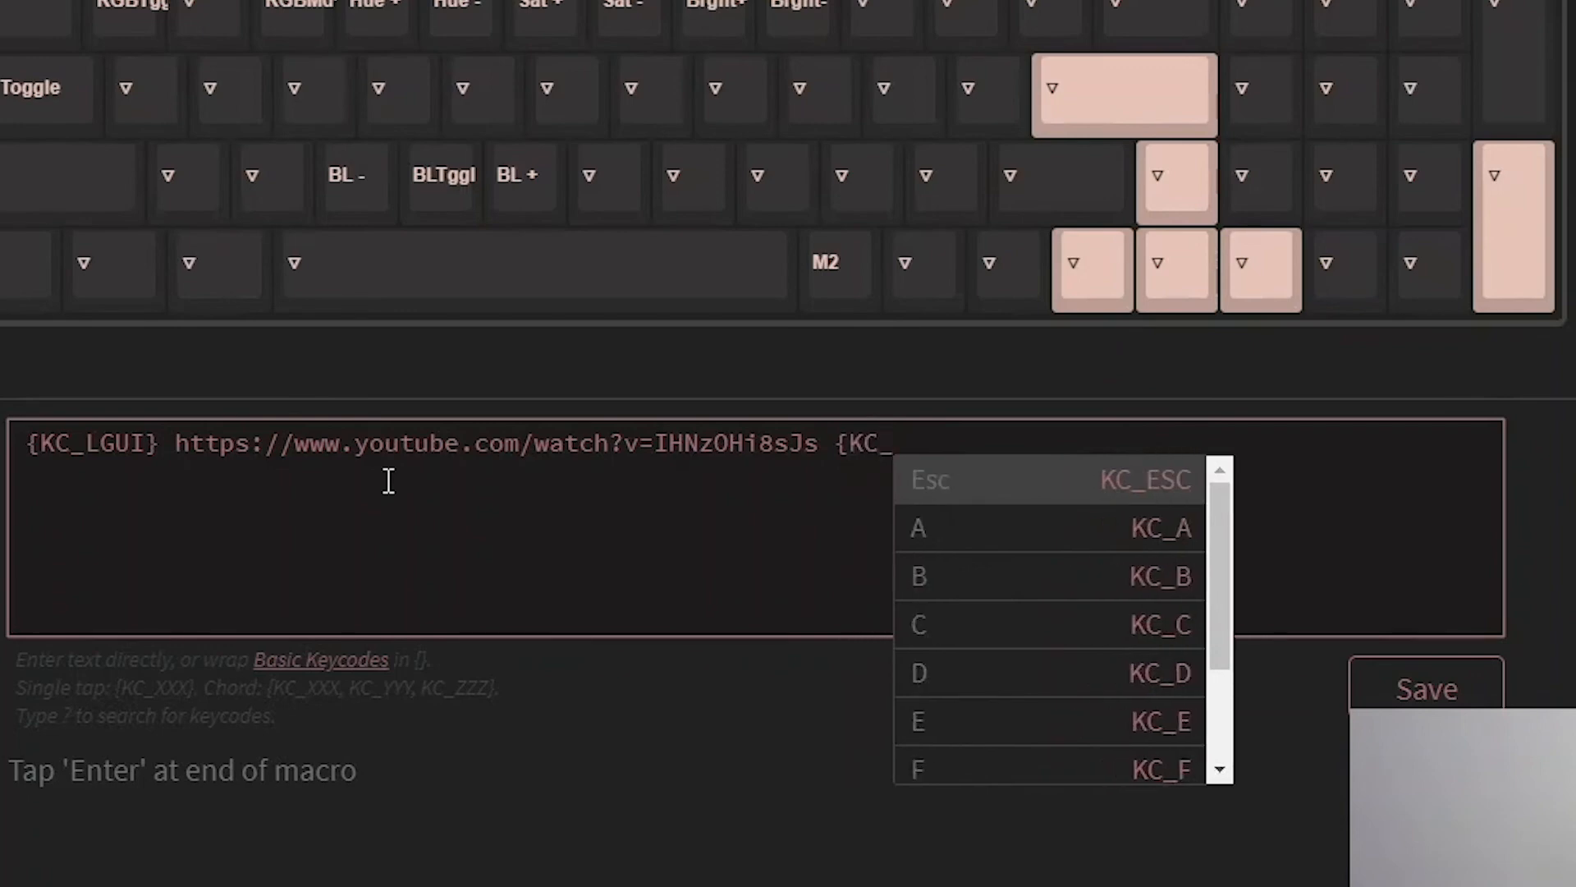
type("ENT")
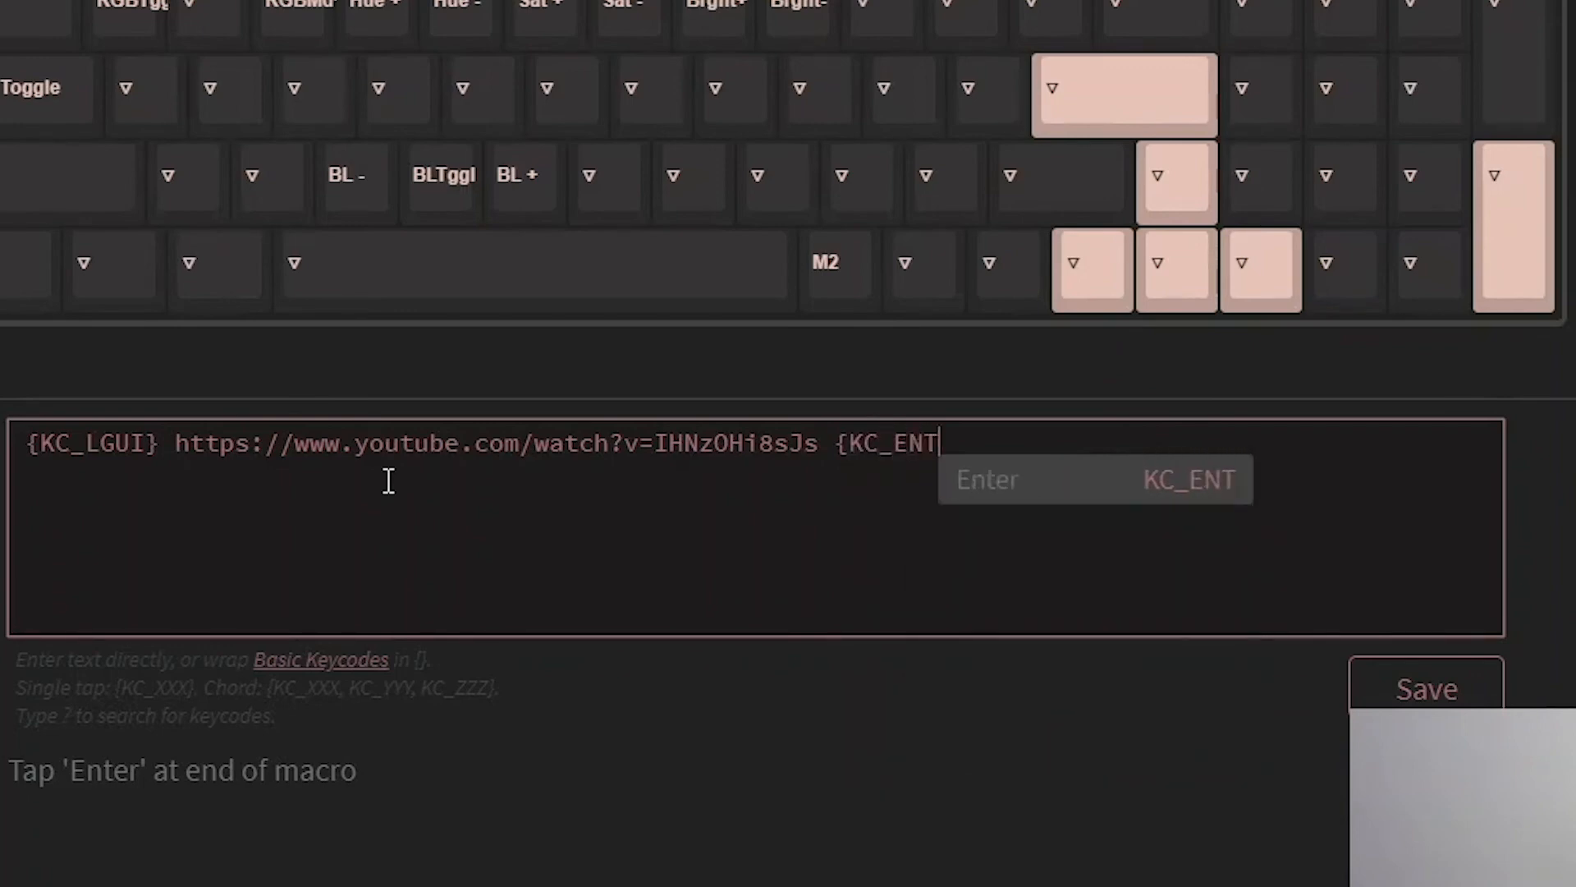
type("}")
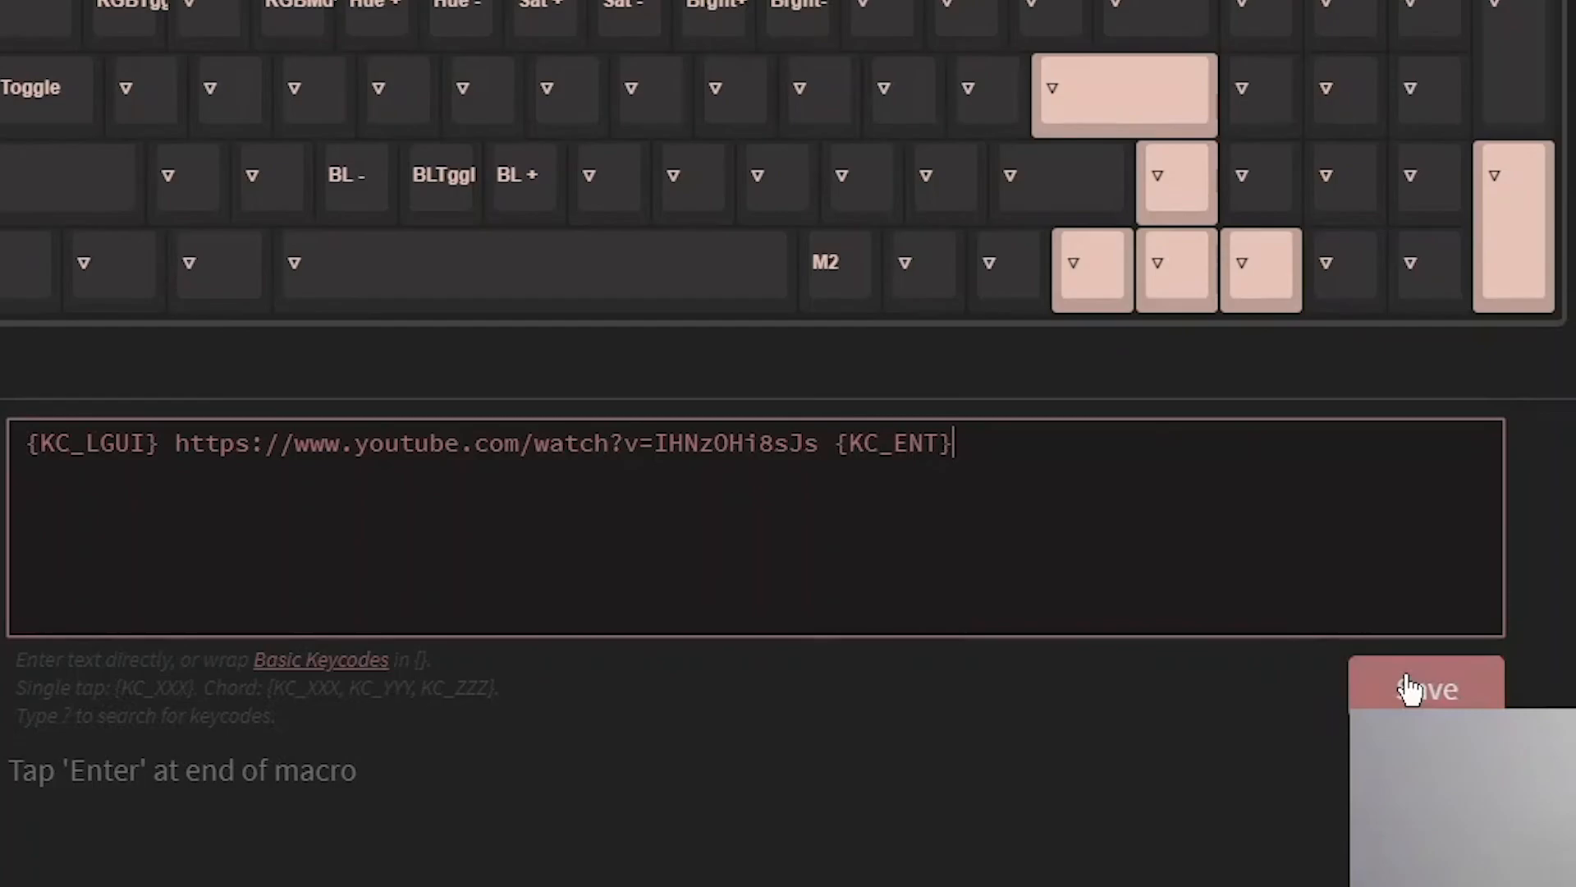